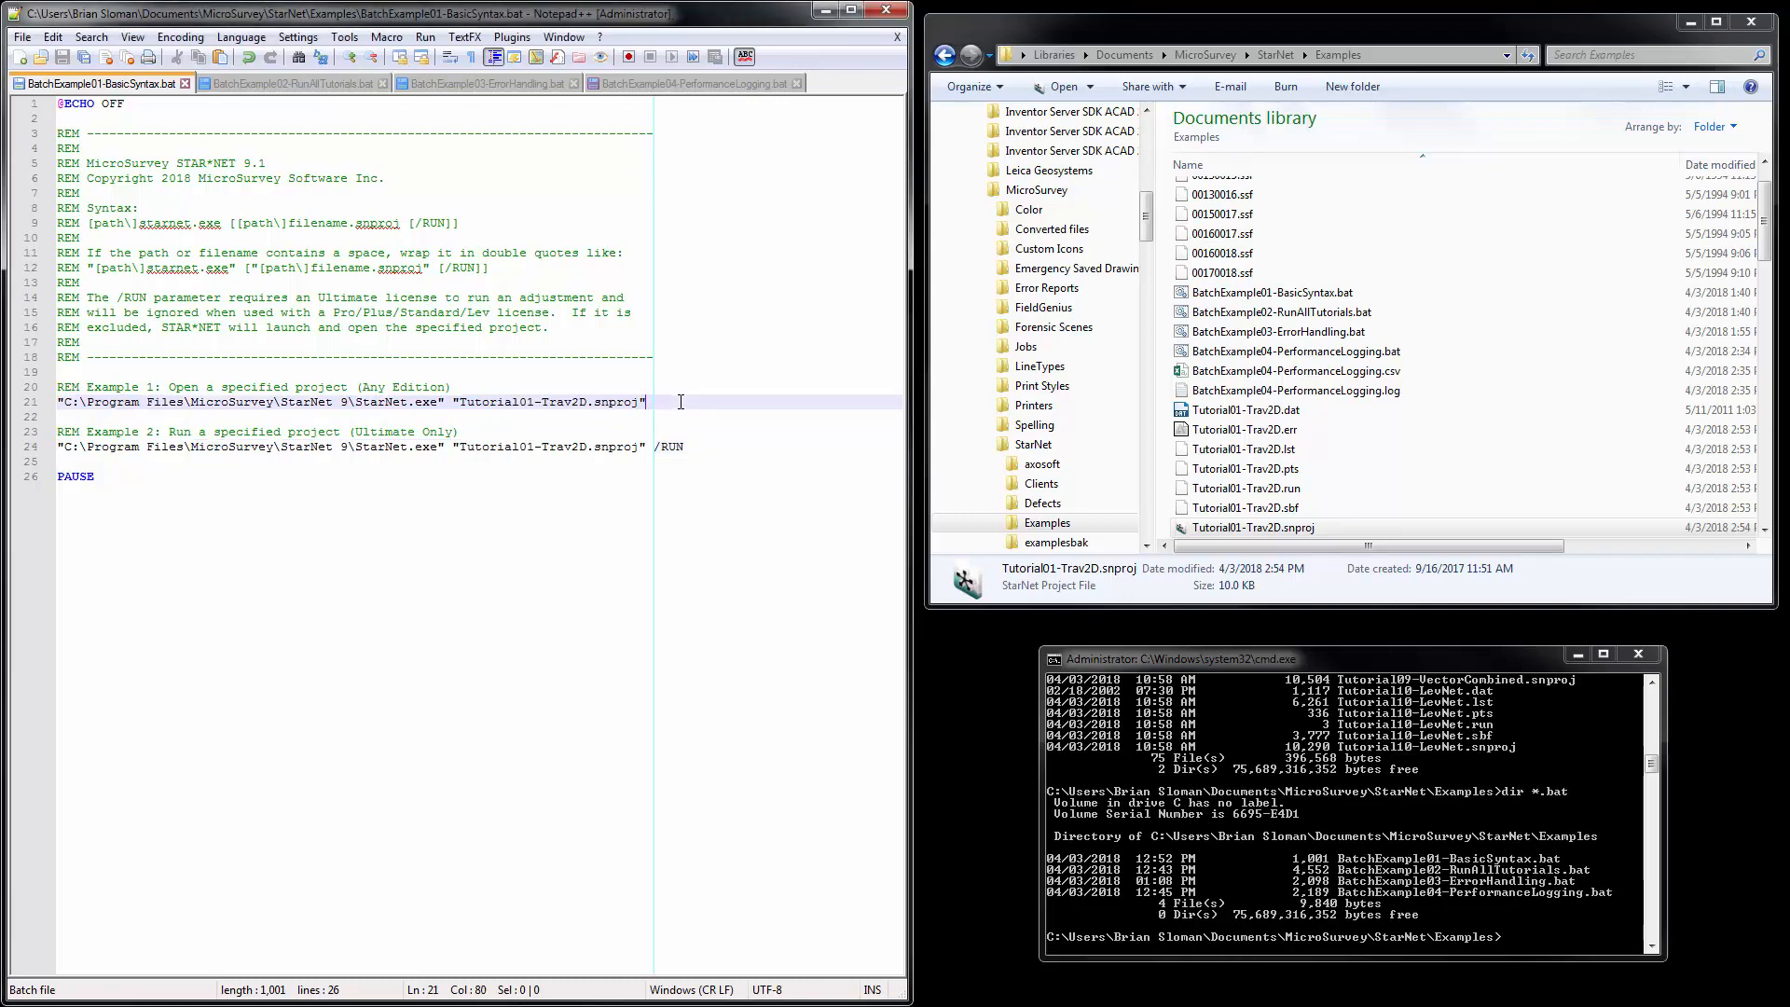
{"action": "mouse_move", "coordinate": [827, 401]}
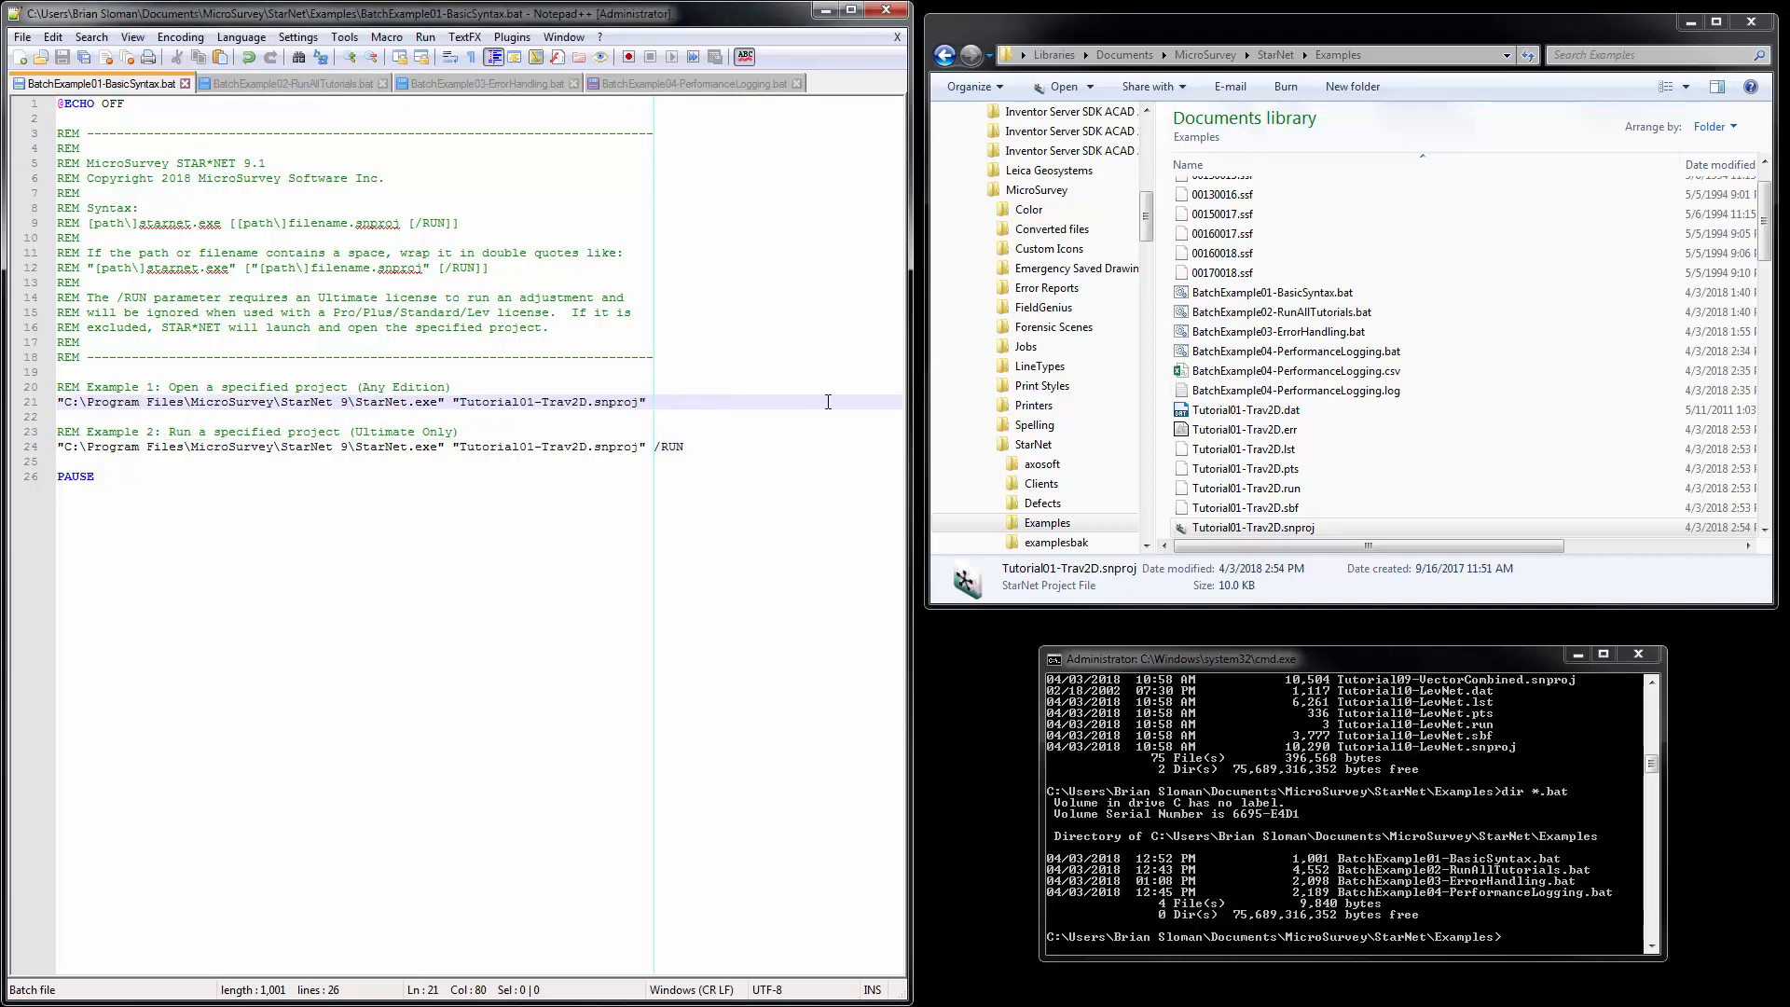
Open the Tutorial01-Trav2D project, then run BatchExample01-BasicSyntax.bat to adjust it.
{"action": "left_click", "coordinate": [1252, 527]}
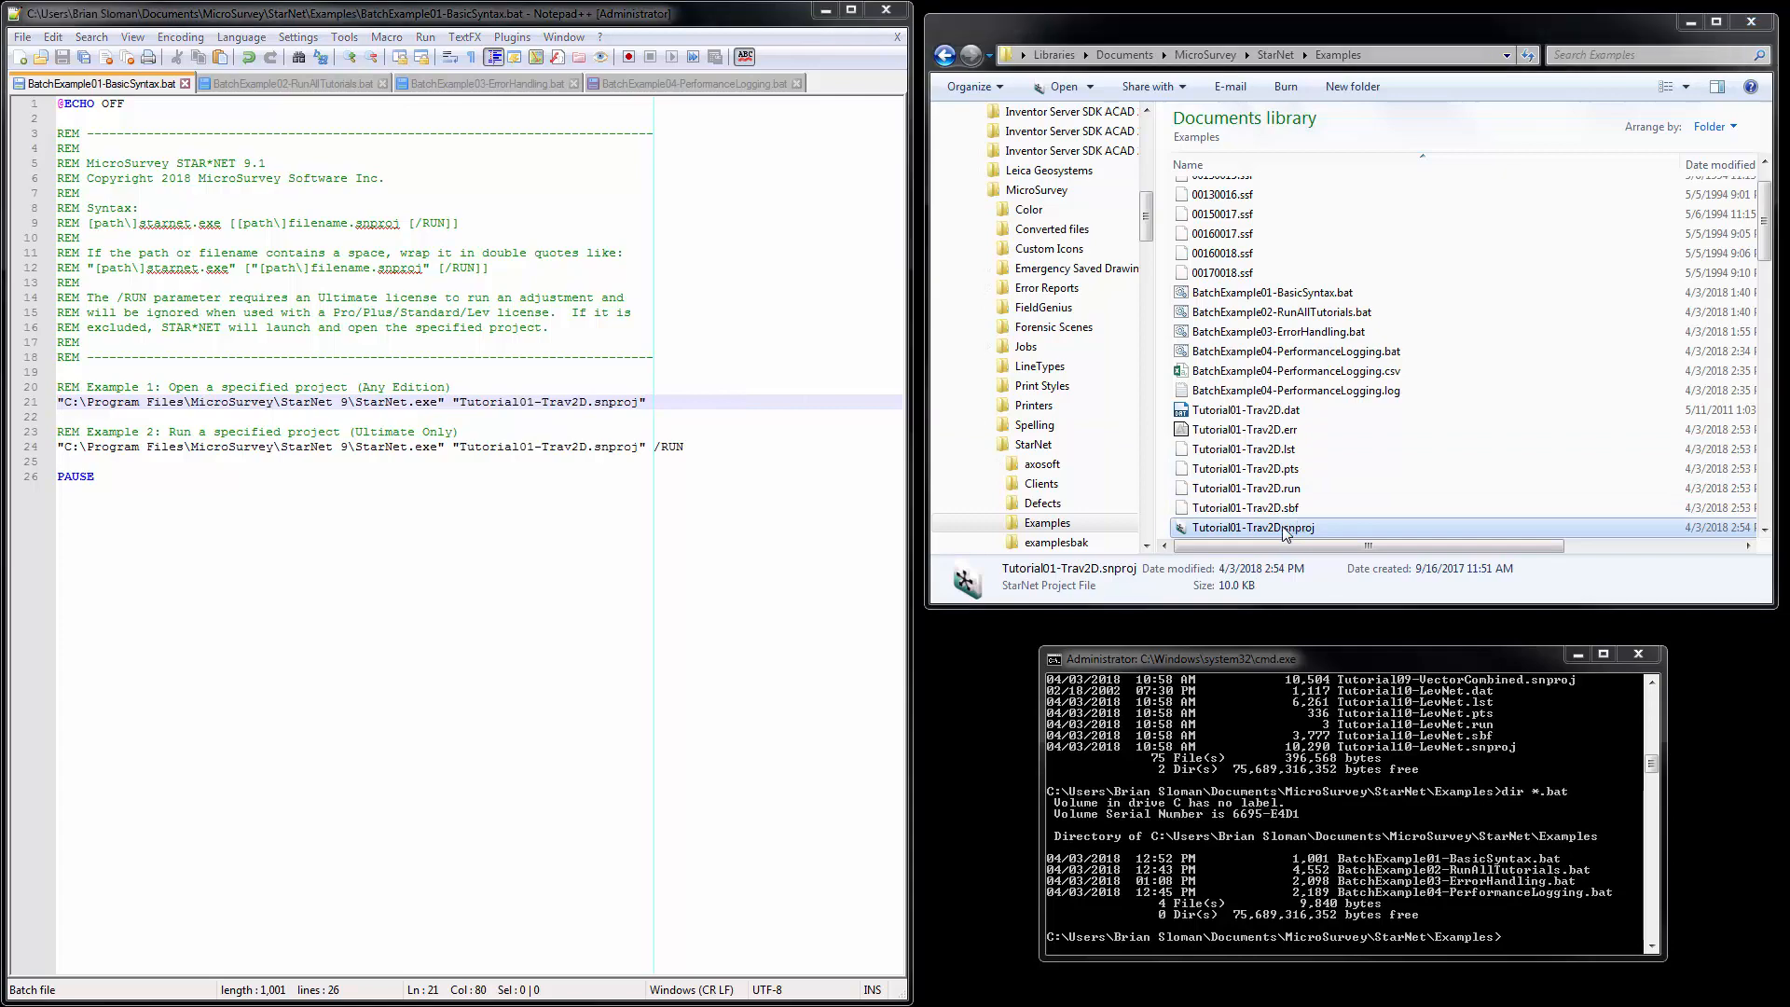
{"action": "double_click", "coordinate": [1252, 527]}
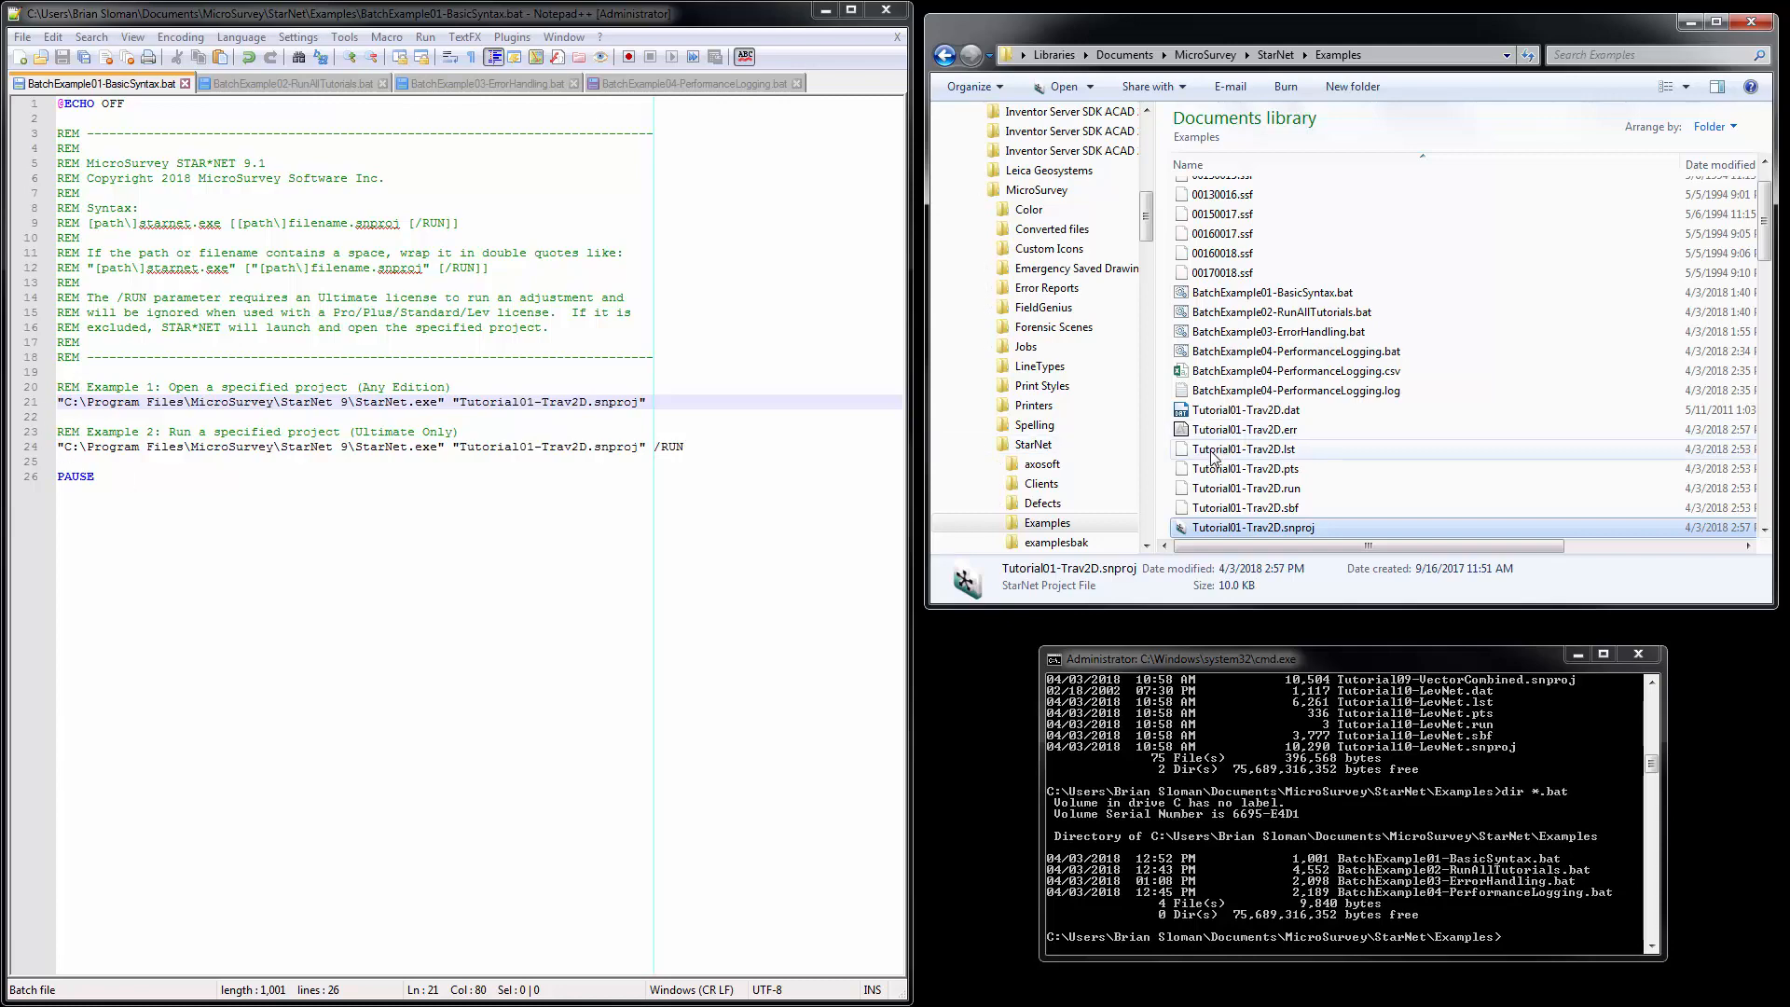
{"action": "mouse_move", "coordinate": [1328, 296]}
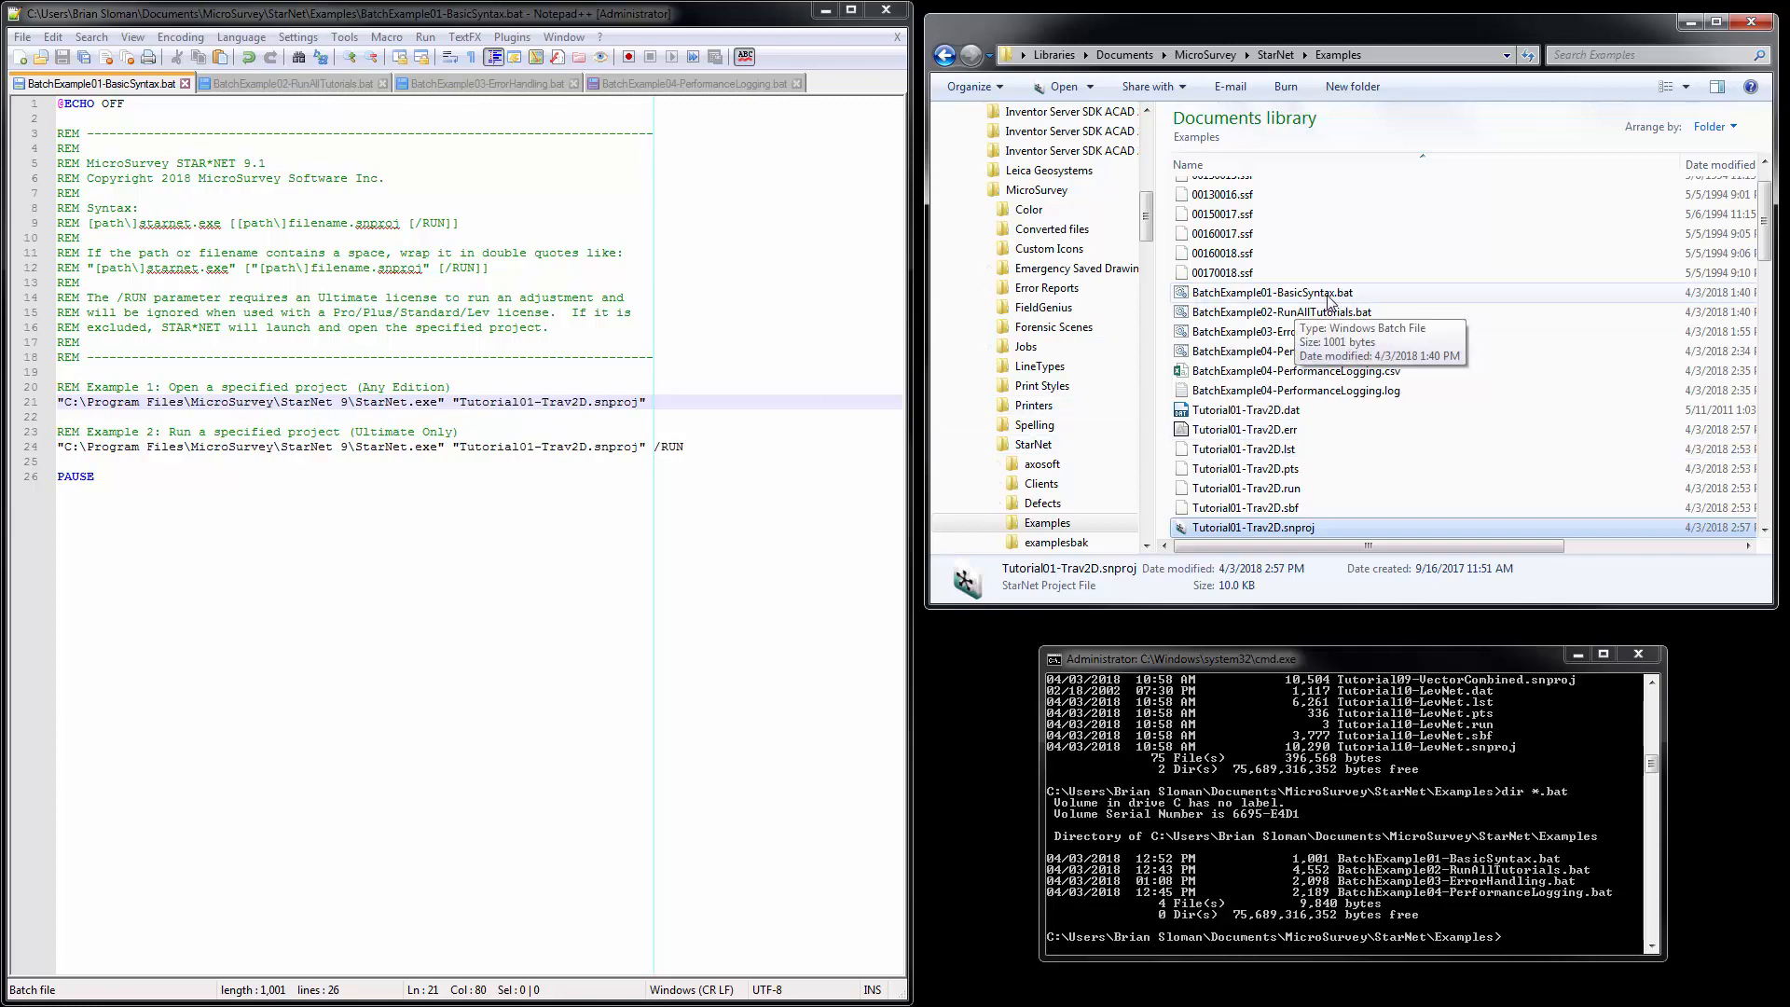
{"action": "double_click", "coordinate": [1270, 292]}
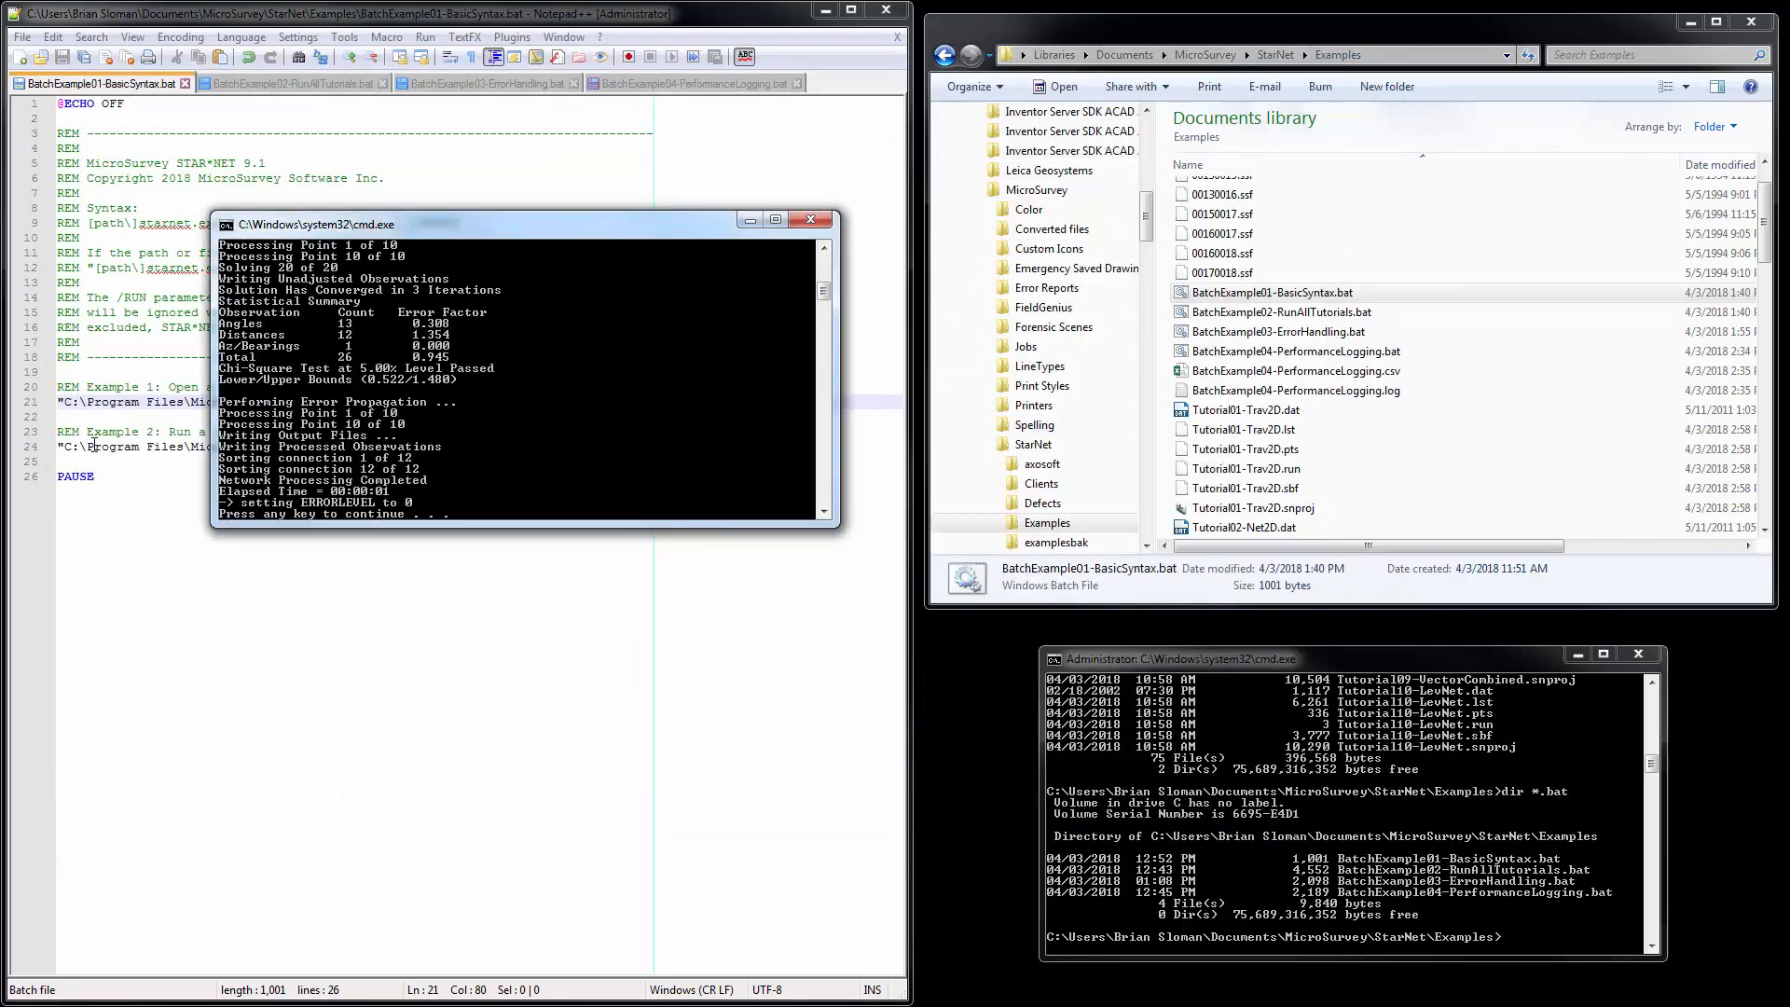
{"action": "mouse_move", "coordinate": [456, 320]}
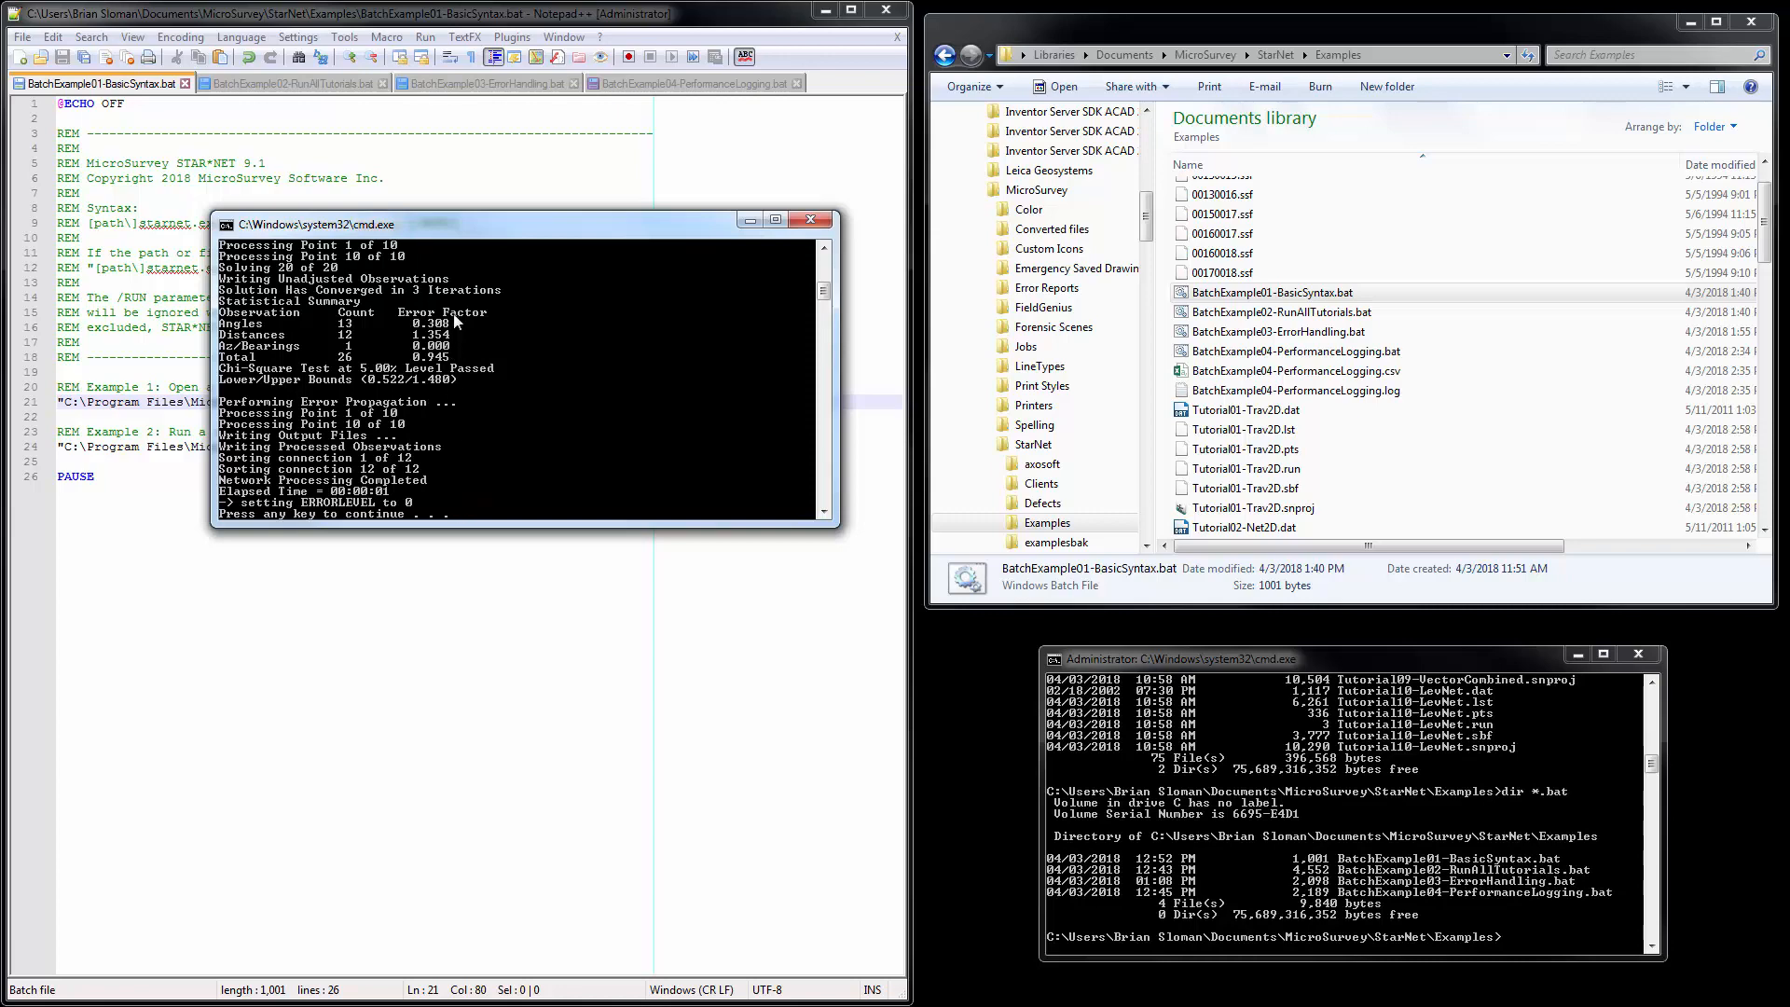
{"action": "mouse_move", "coordinate": [429, 476]}
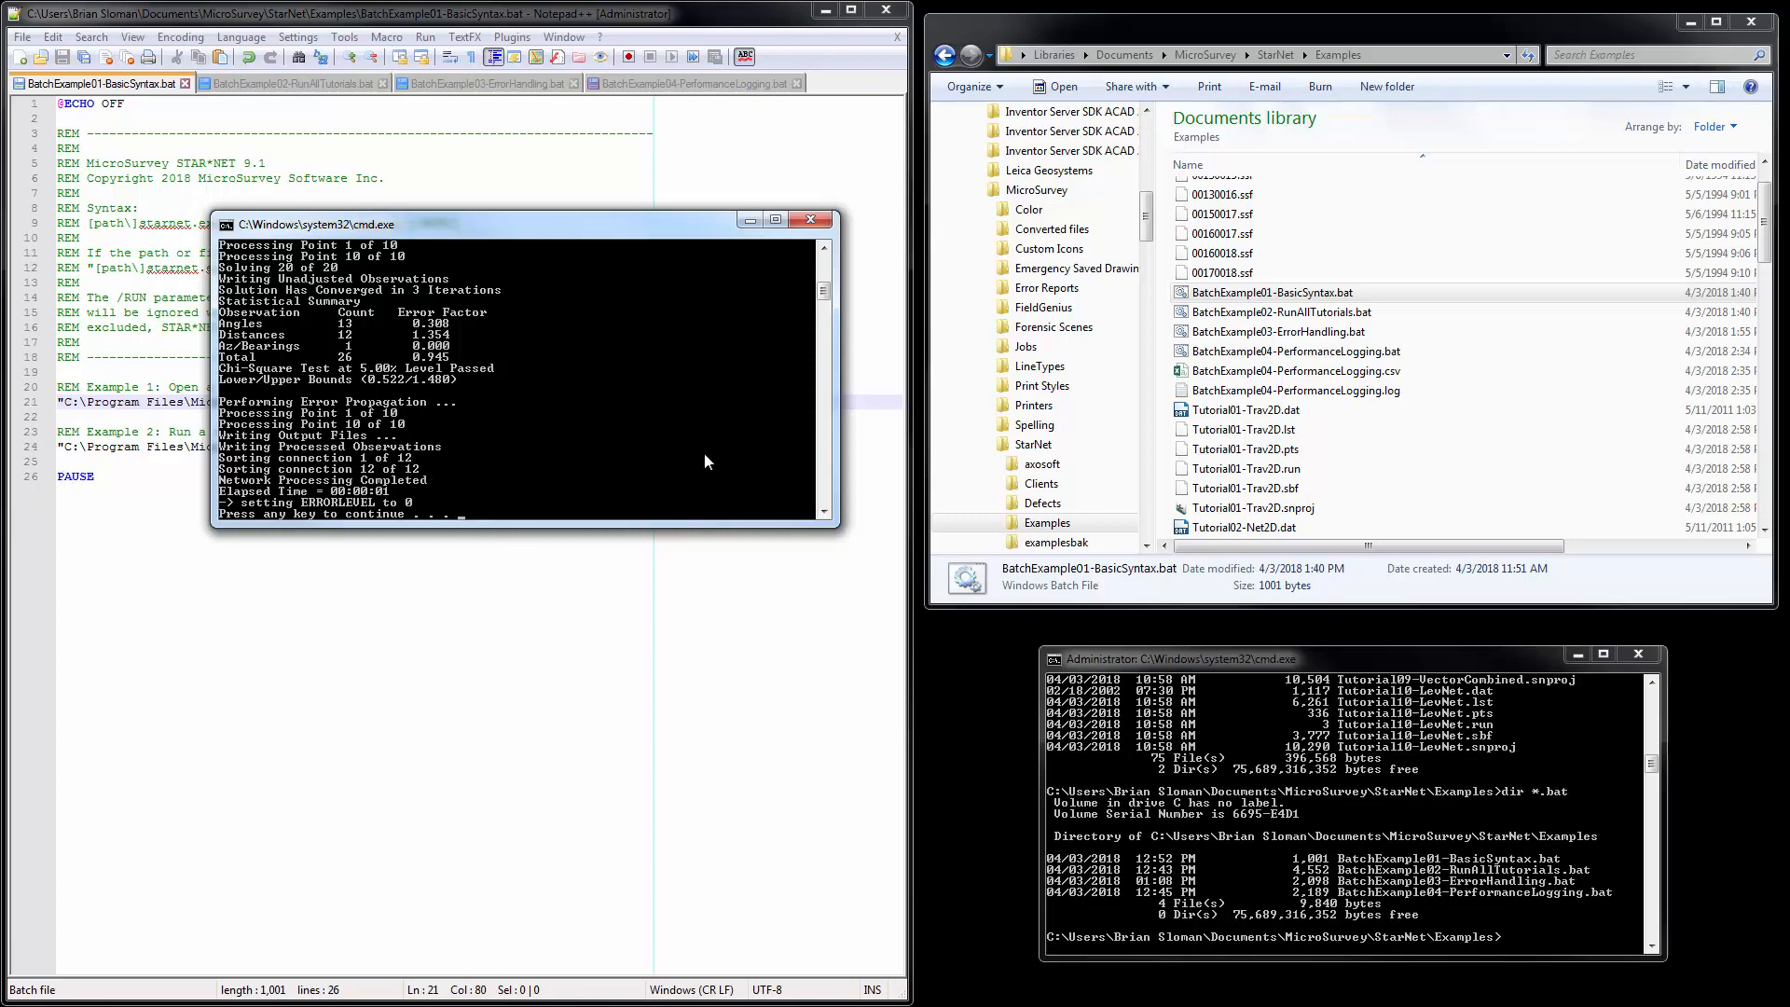
{"action": "mouse_move", "coordinate": [467, 451]}
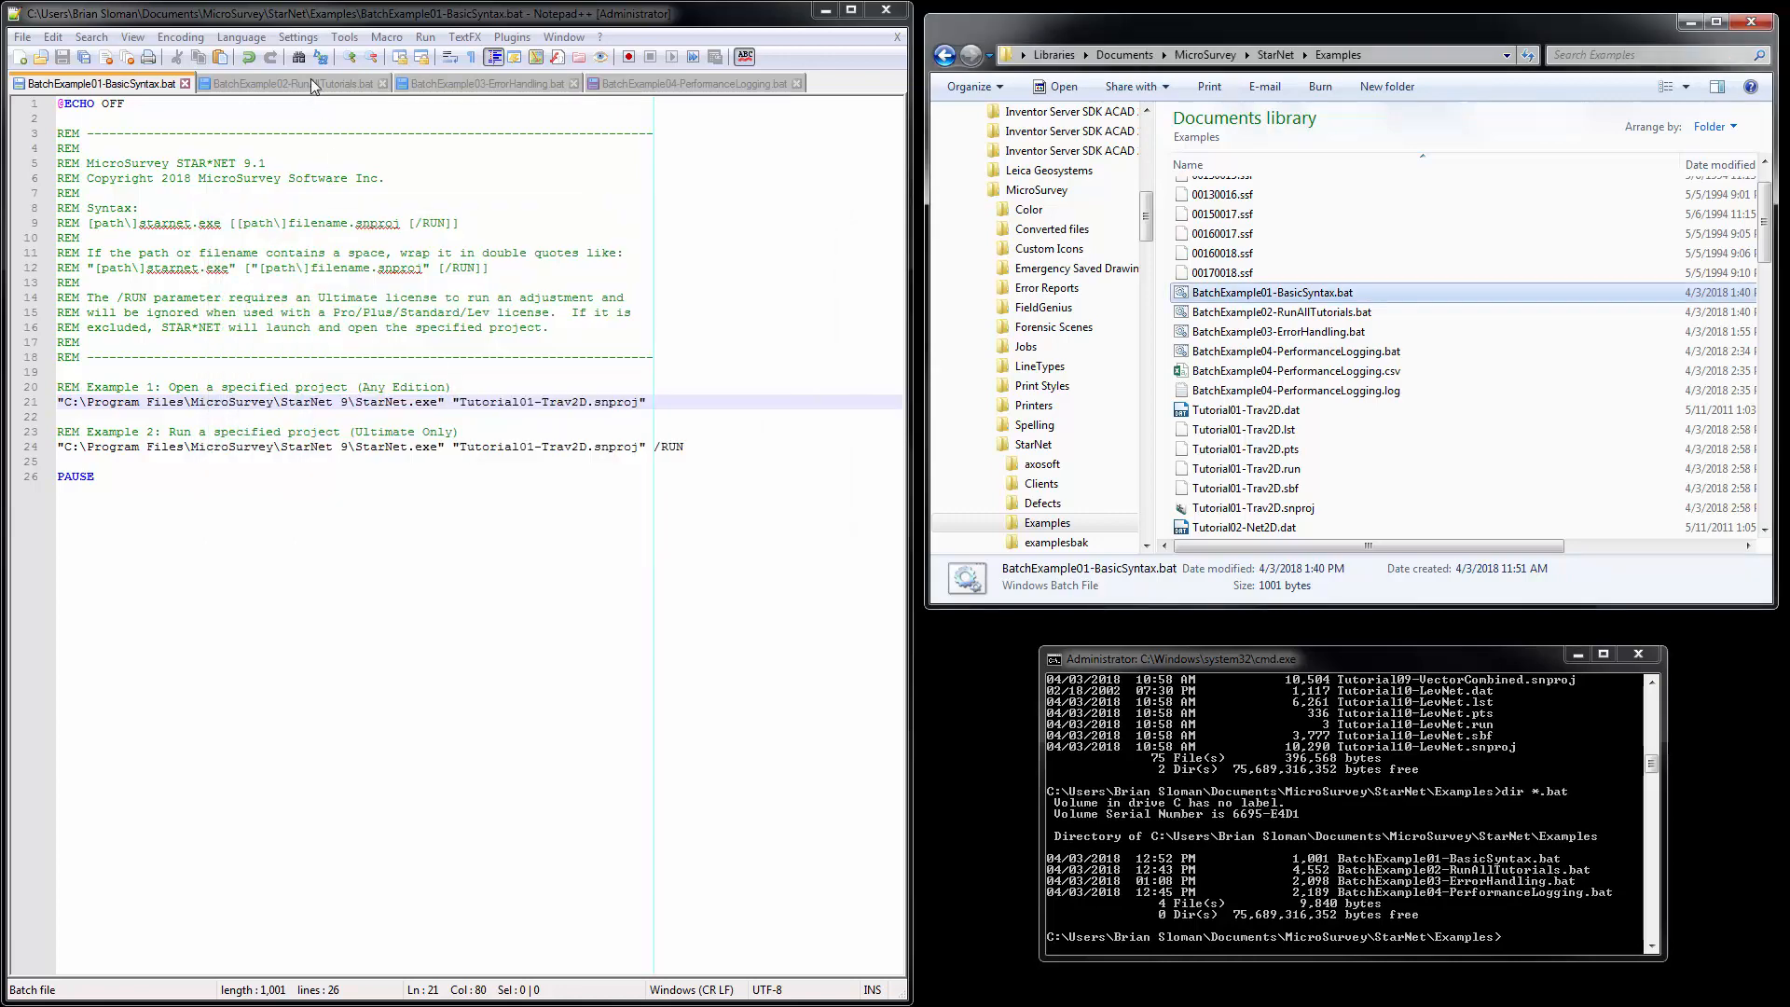
Bring up BatchExample02-RunAllTutorials.bat in the editor and start its tutorial run.
{"action": "left_click", "coordinate": [289, 82]}
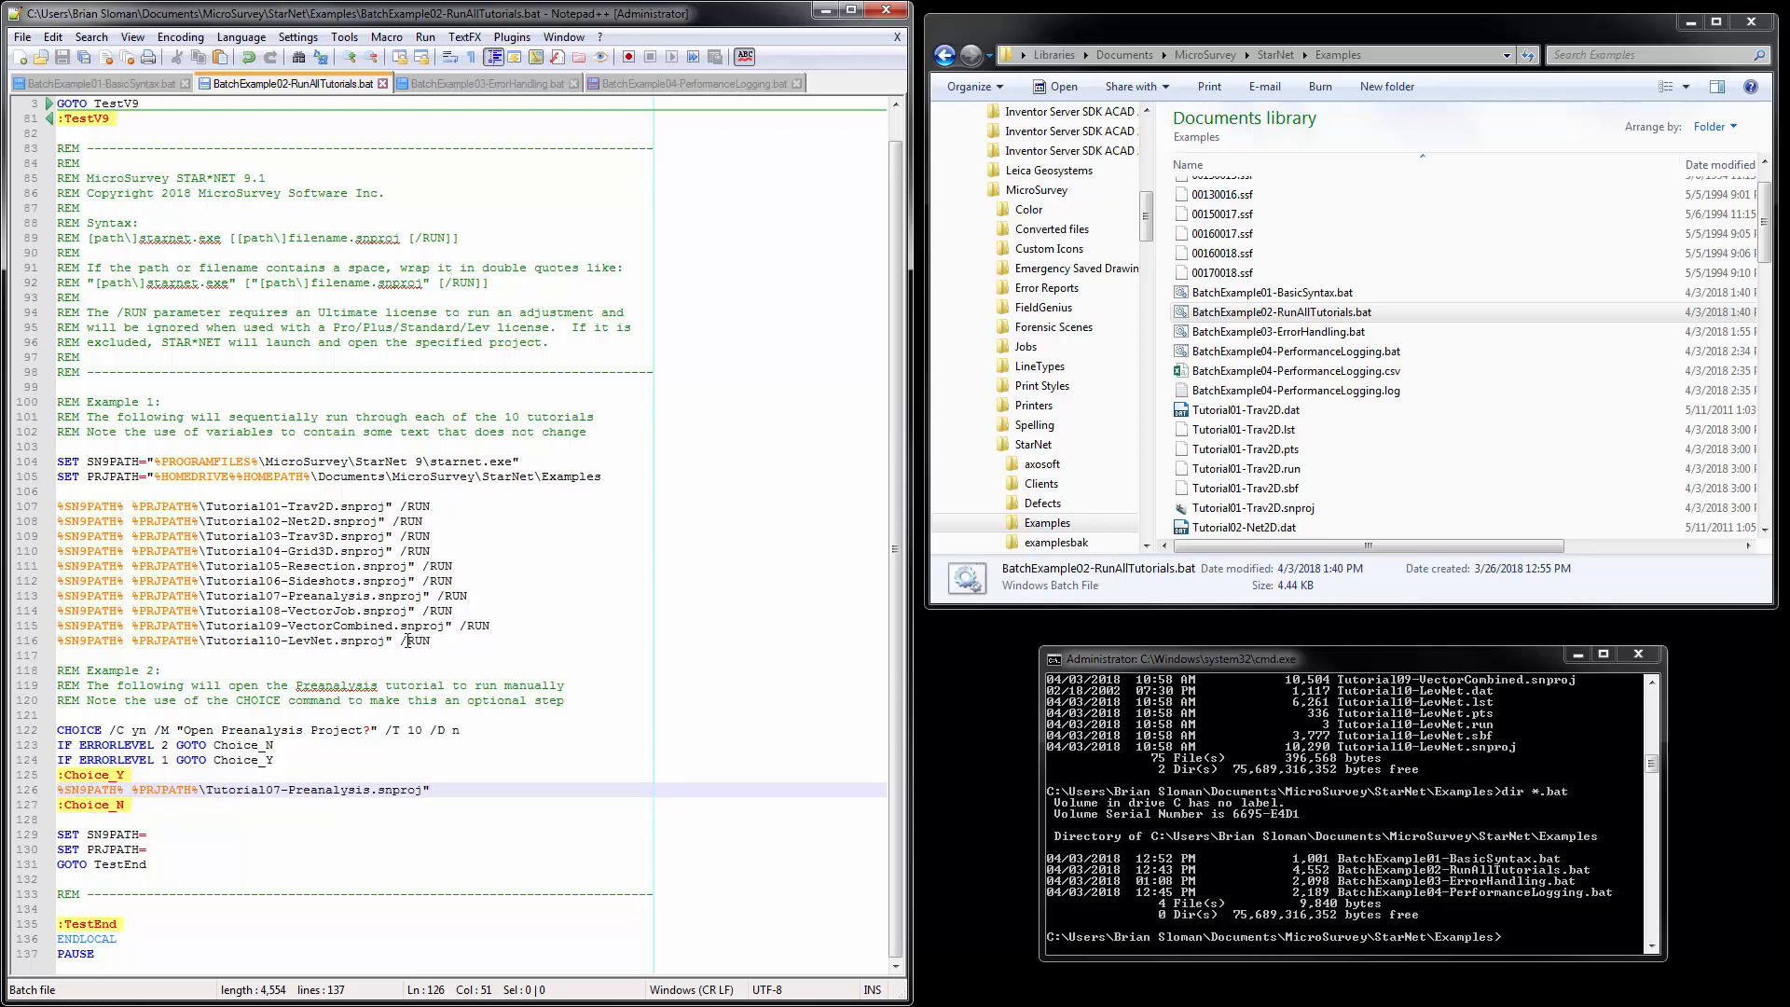
{"action": "left_click", "coordinate": [1281, 312]}
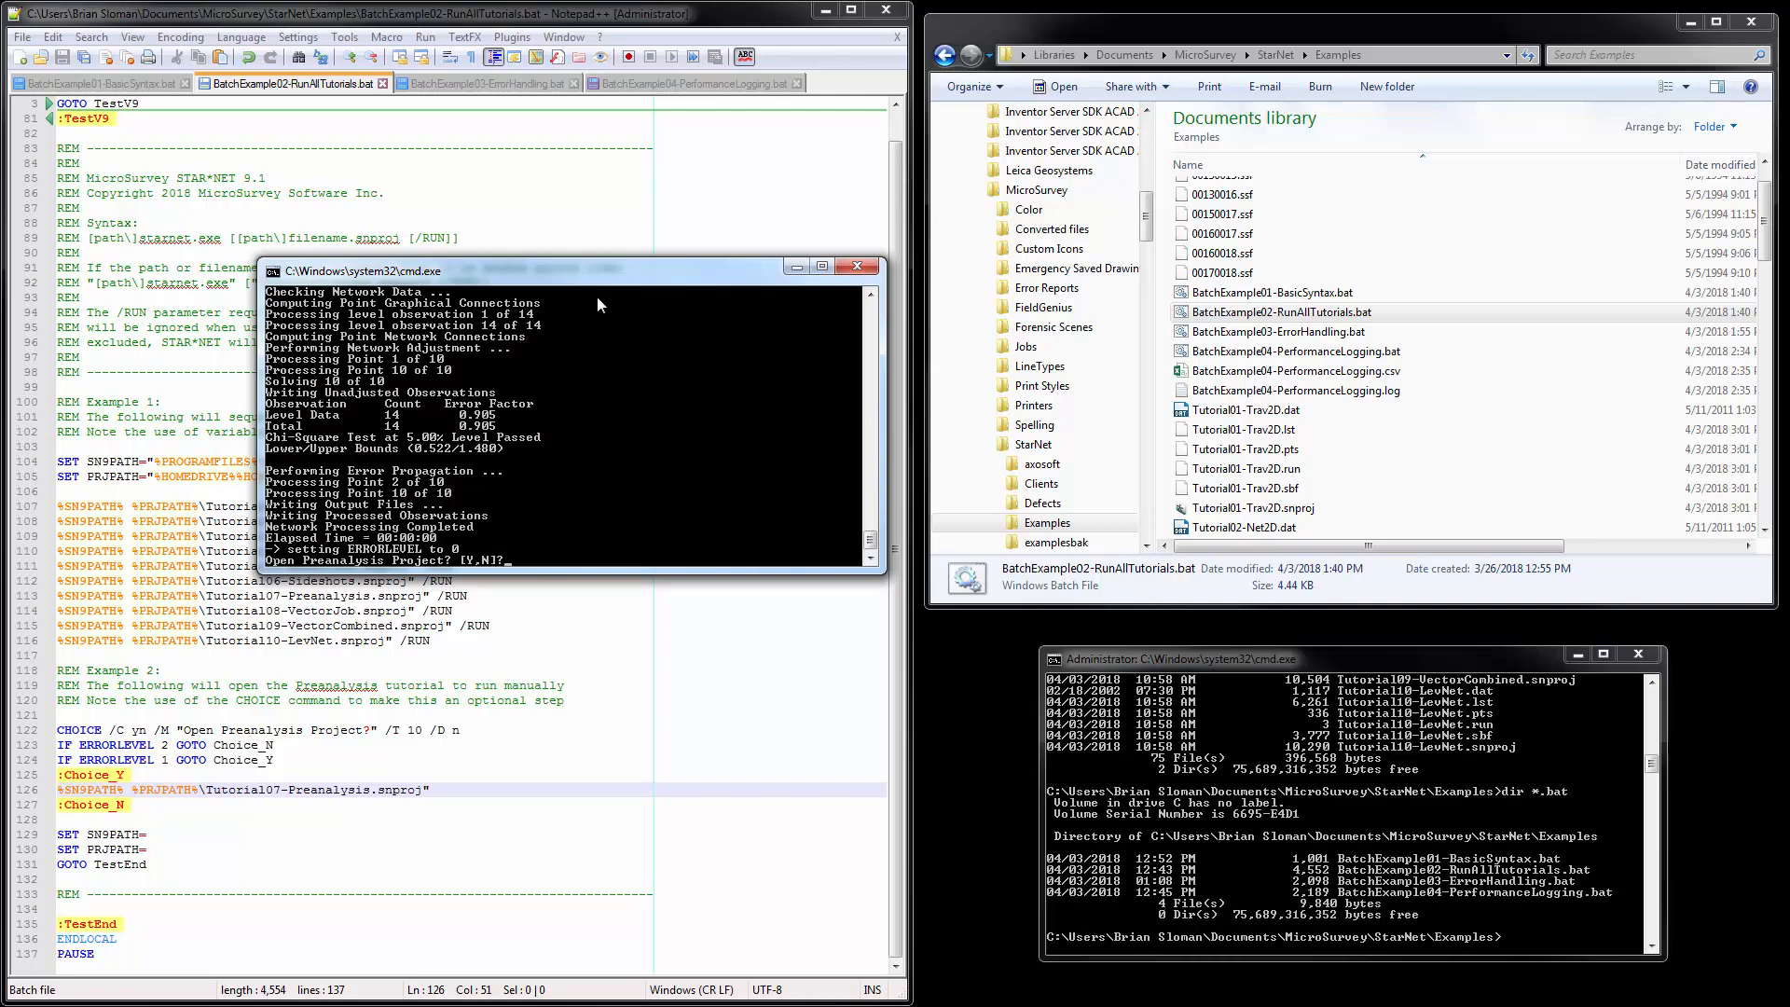
{"action": "mouse_move", "coordinate": [537, 549]}
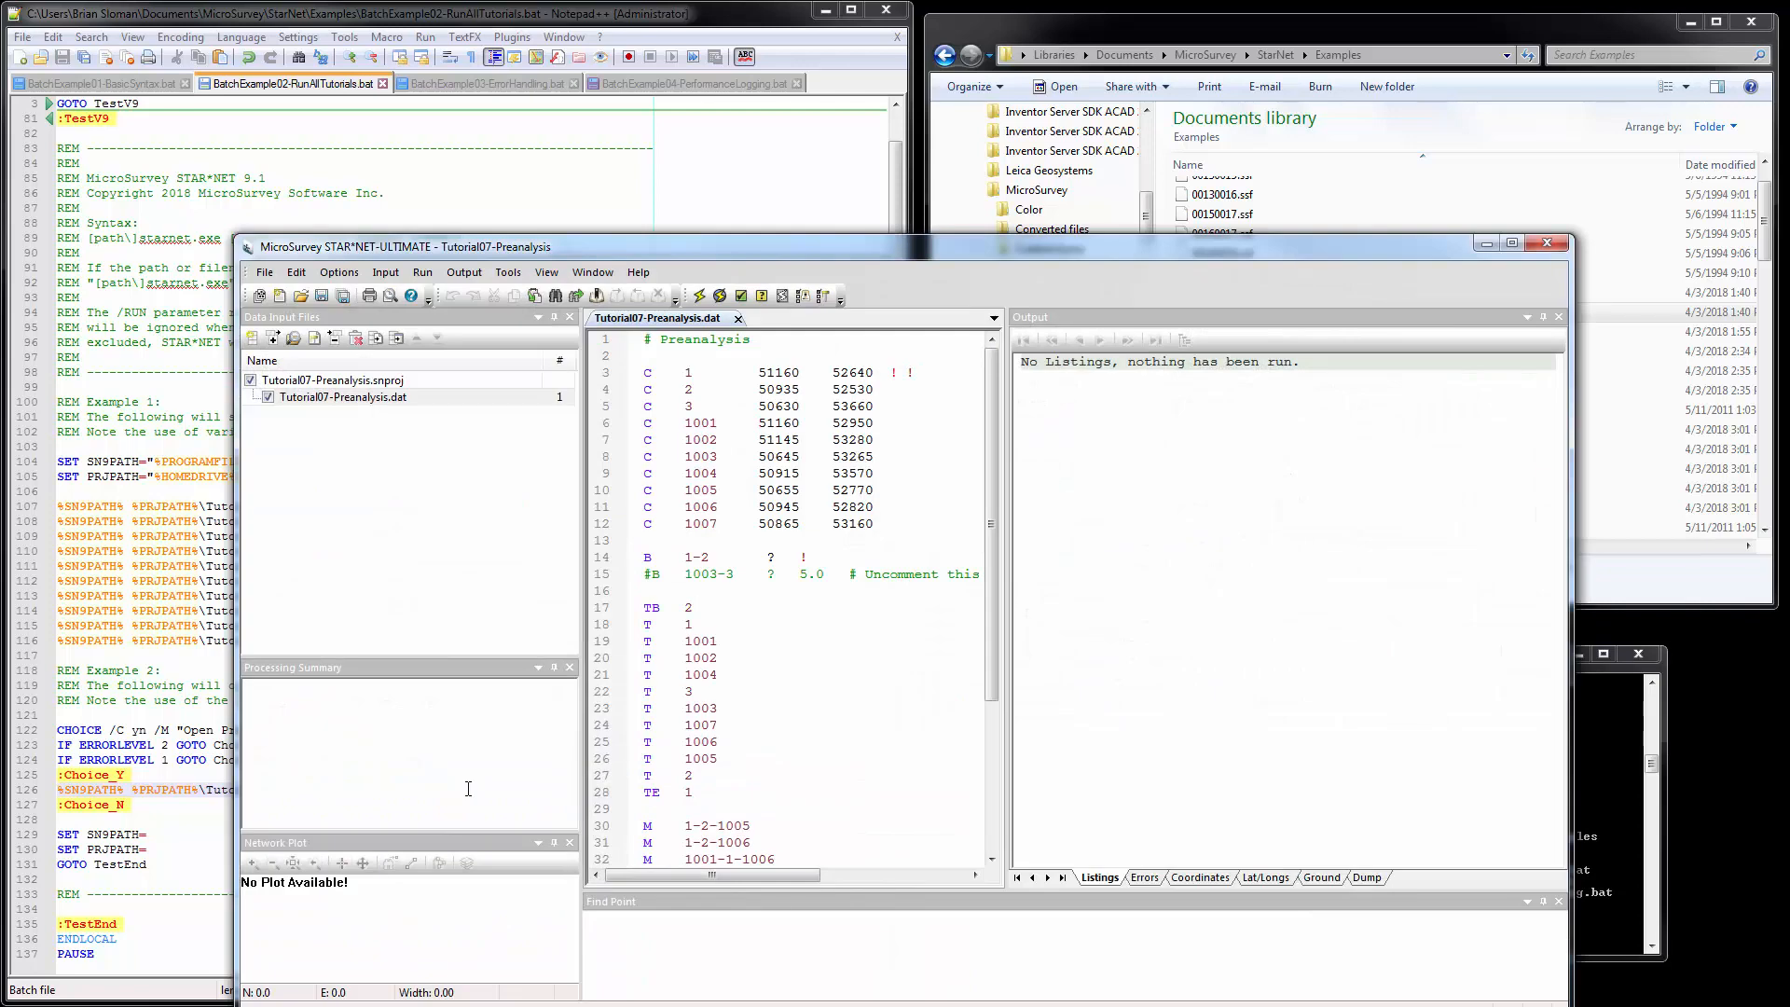
{"action": "mouse_move", "coordinate": [517, 477]}
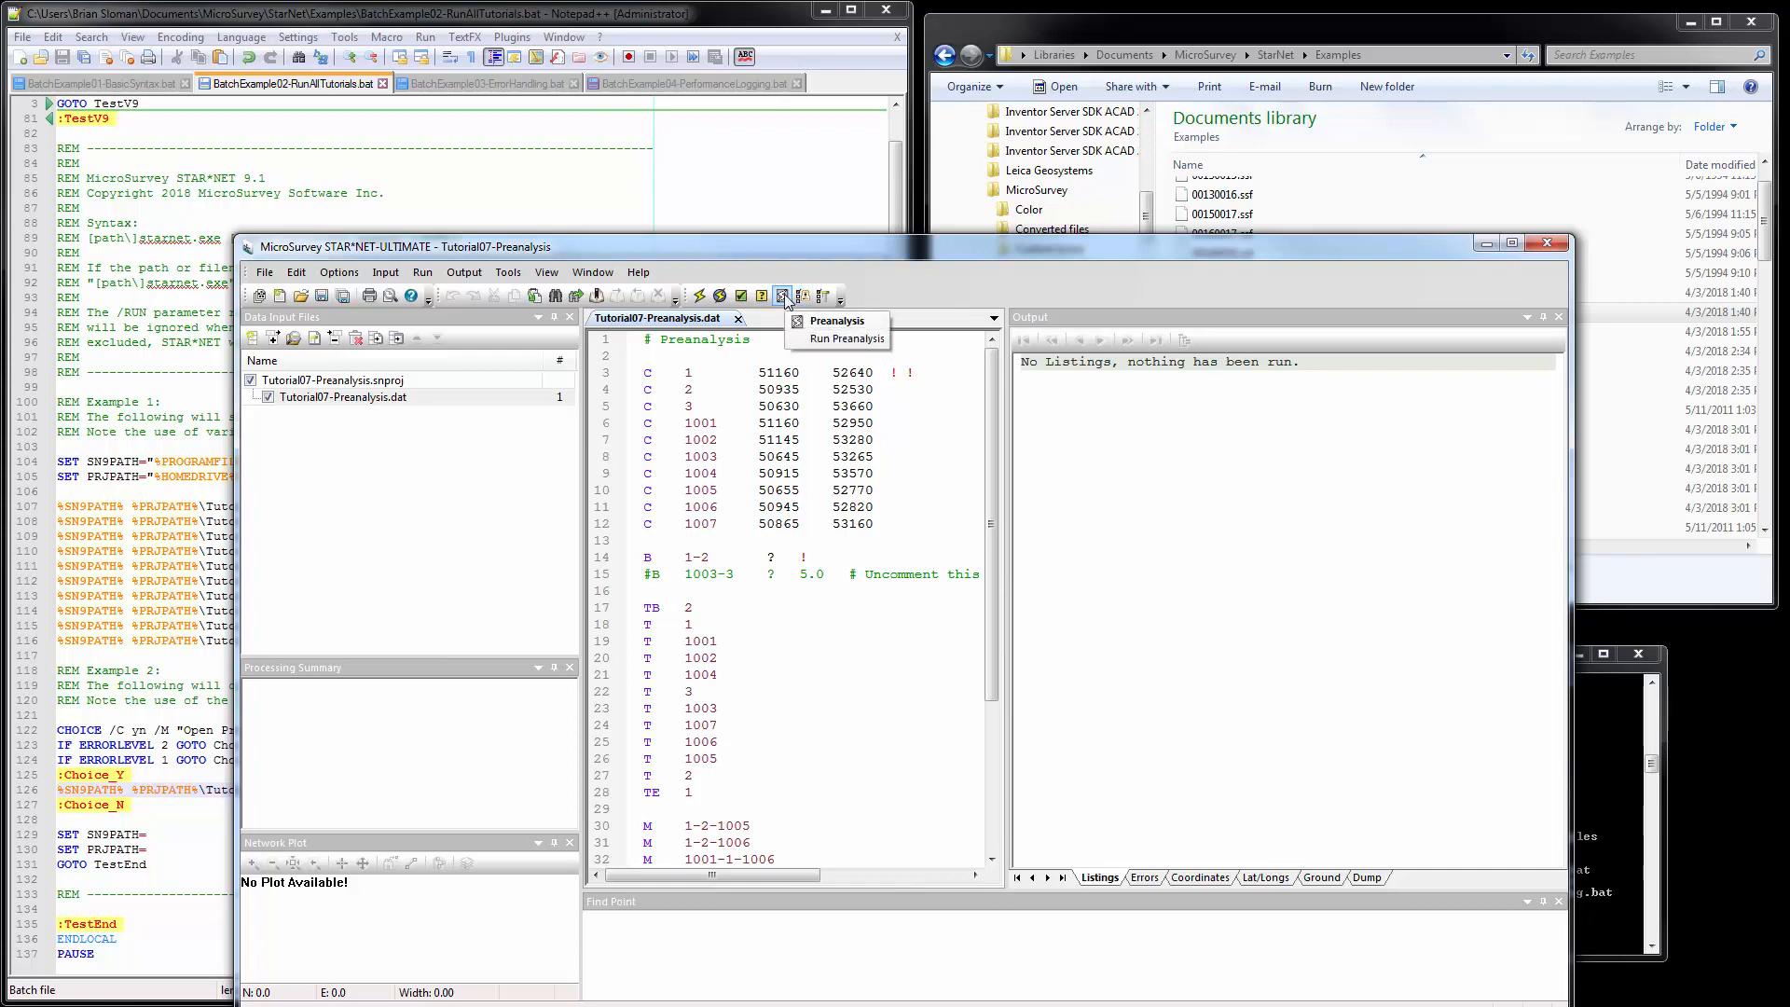
Run a preanalysis of Tutorial07-Preanalysis from the Run Preanalysis dropdown.
{"action": "left_click", "coordinate": [836, 339]}
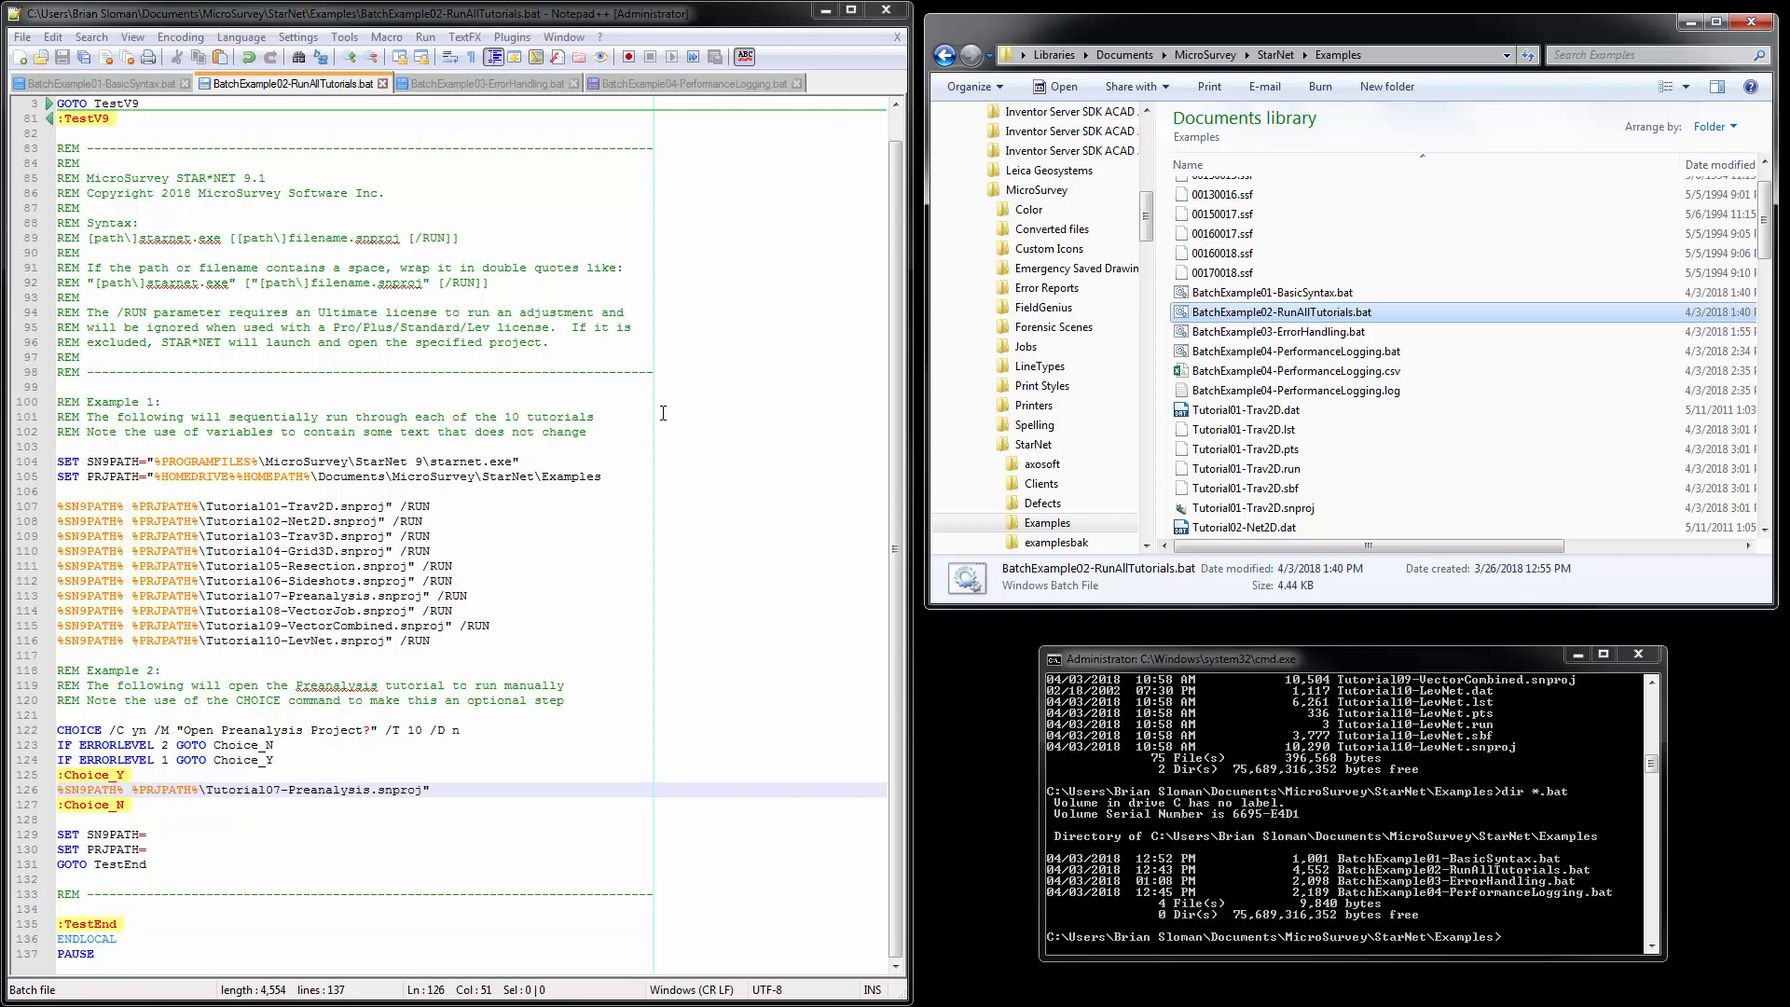
{"action": "mouse_move", "coordinate": [632, 416]}
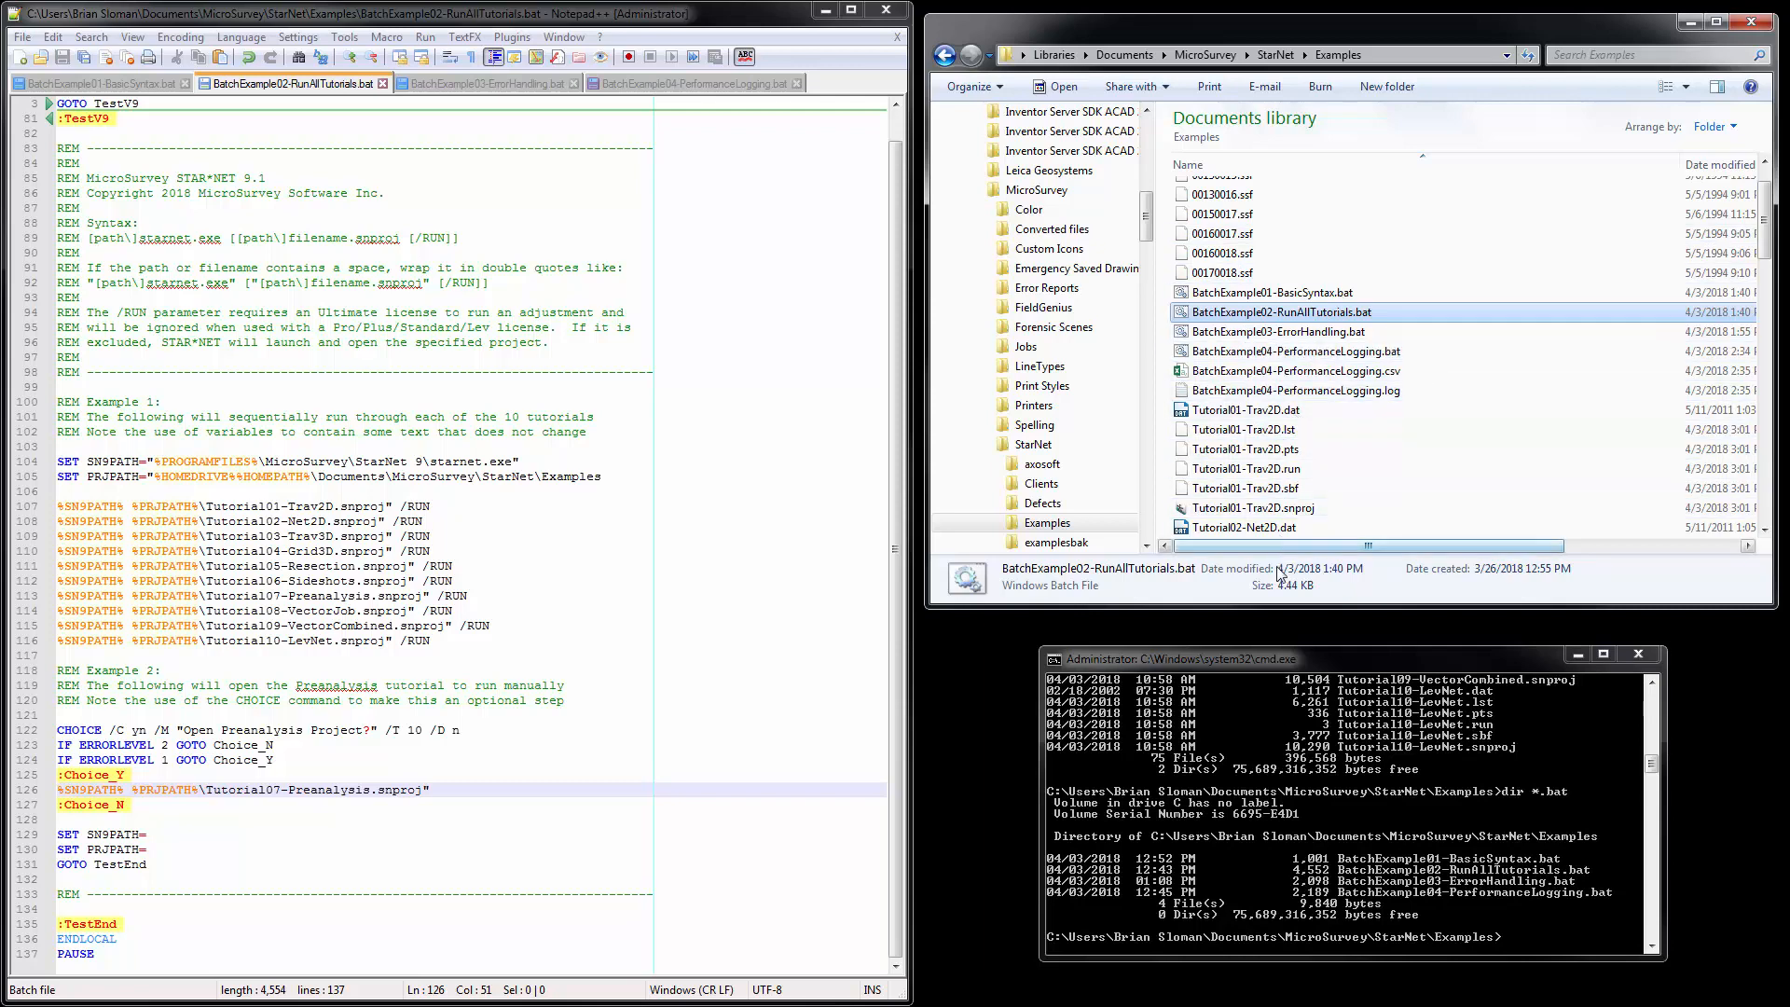
View Tutorial01-Trav2D.run, which holds just 0, in Notepad++ and close it.
{"action": "left_click", "coordinate": [1245, 468]}
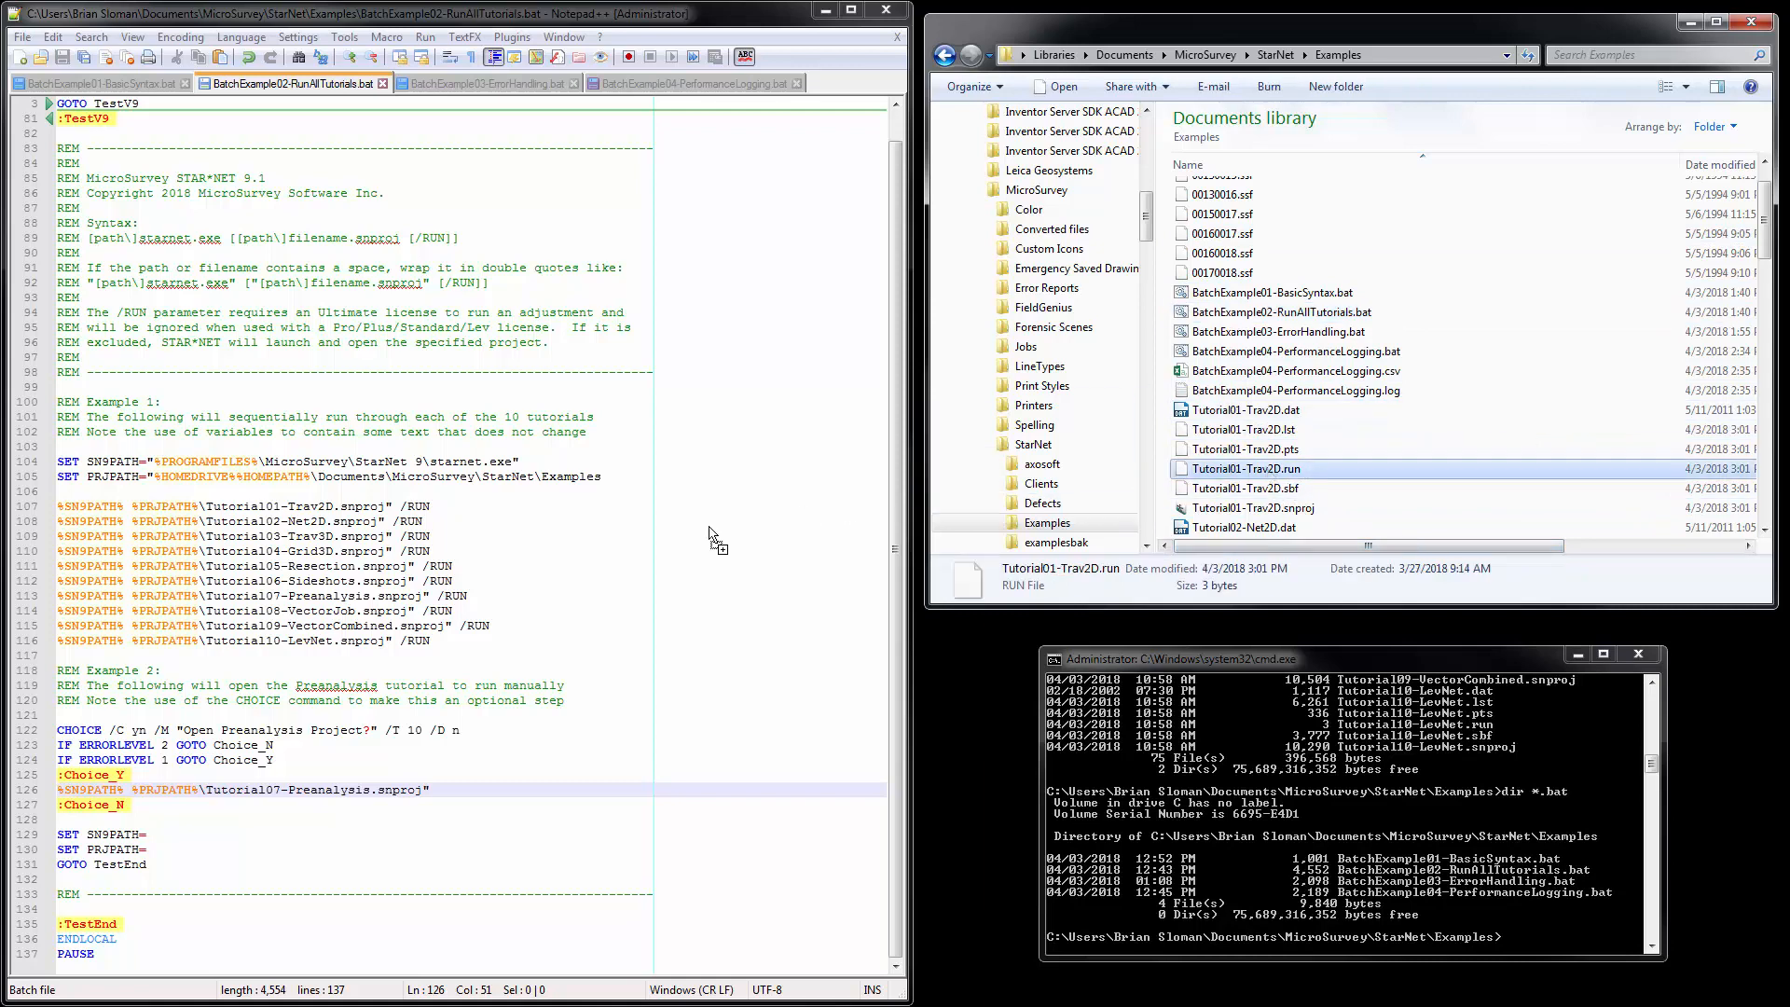
{"action": "double_click", "coordinate": [1245, 467]}
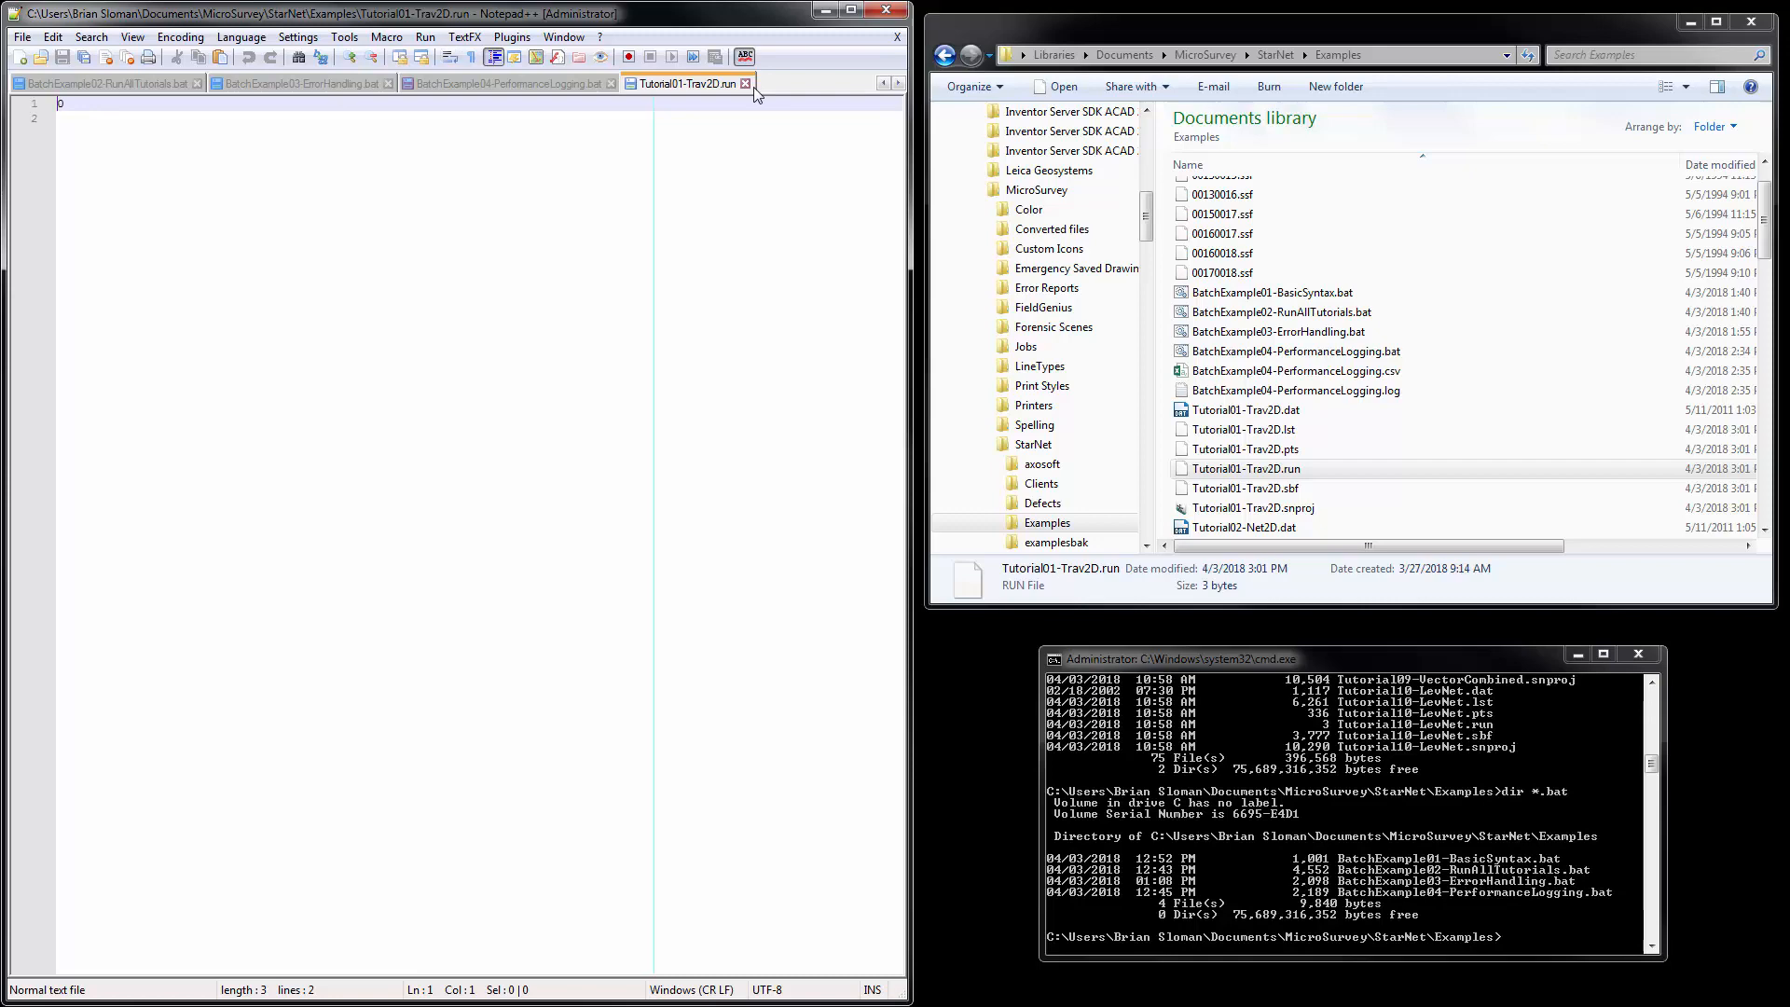
{"action": "mouse_move", "coordinate": [747, 86]}
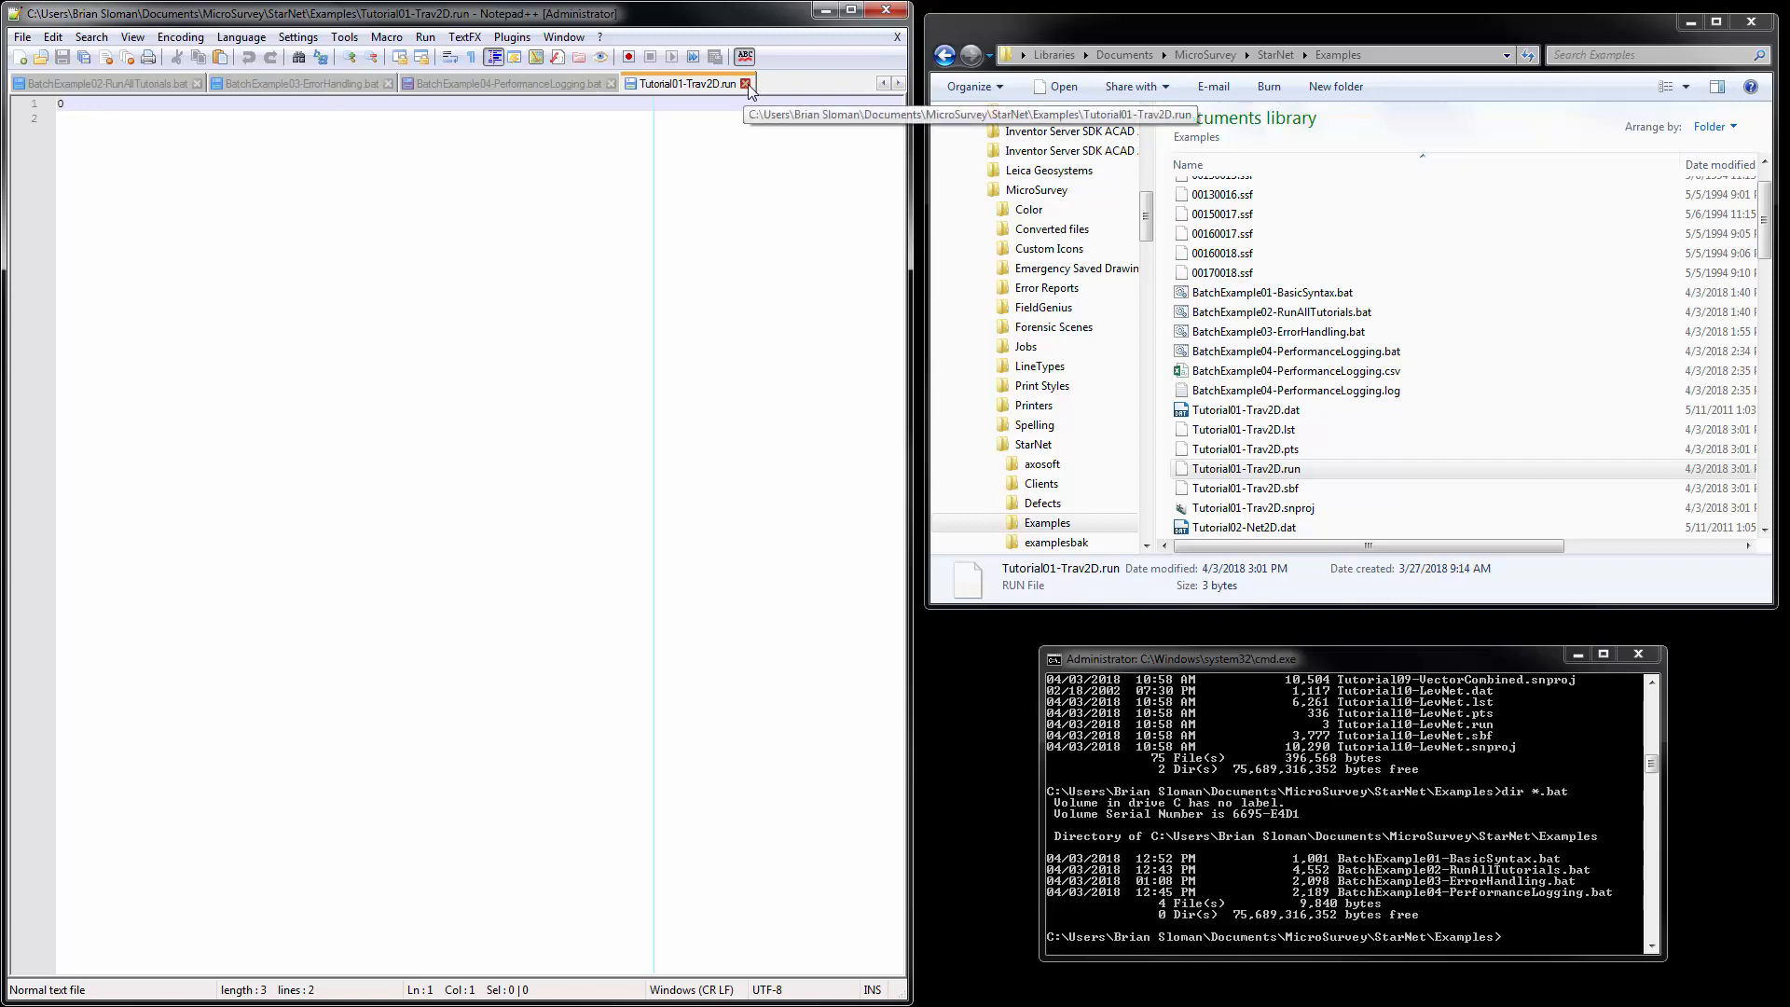
{"action": "left_click", "coordinate": [747, 84]}
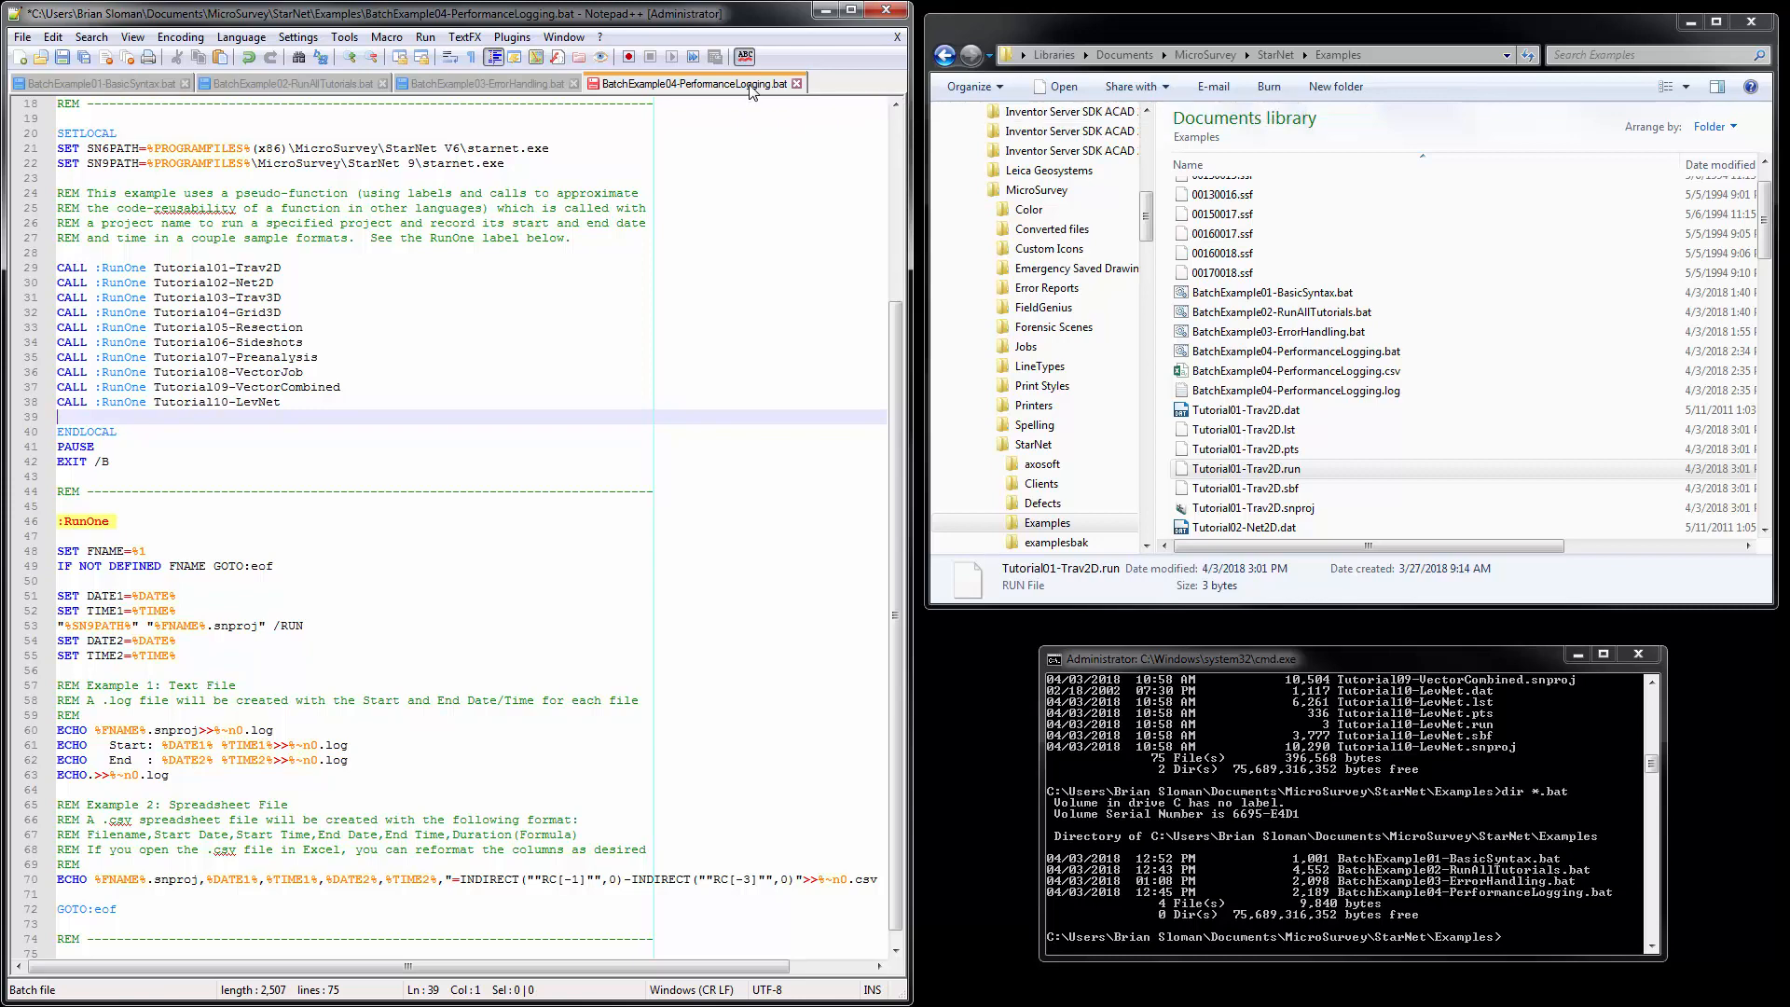
Display BatchExample03-ErrorHandling.bat to review its IF ERRORLEVEL success, warning and error lines.
{"action": "left_click", "coordinate": [489, 83]}
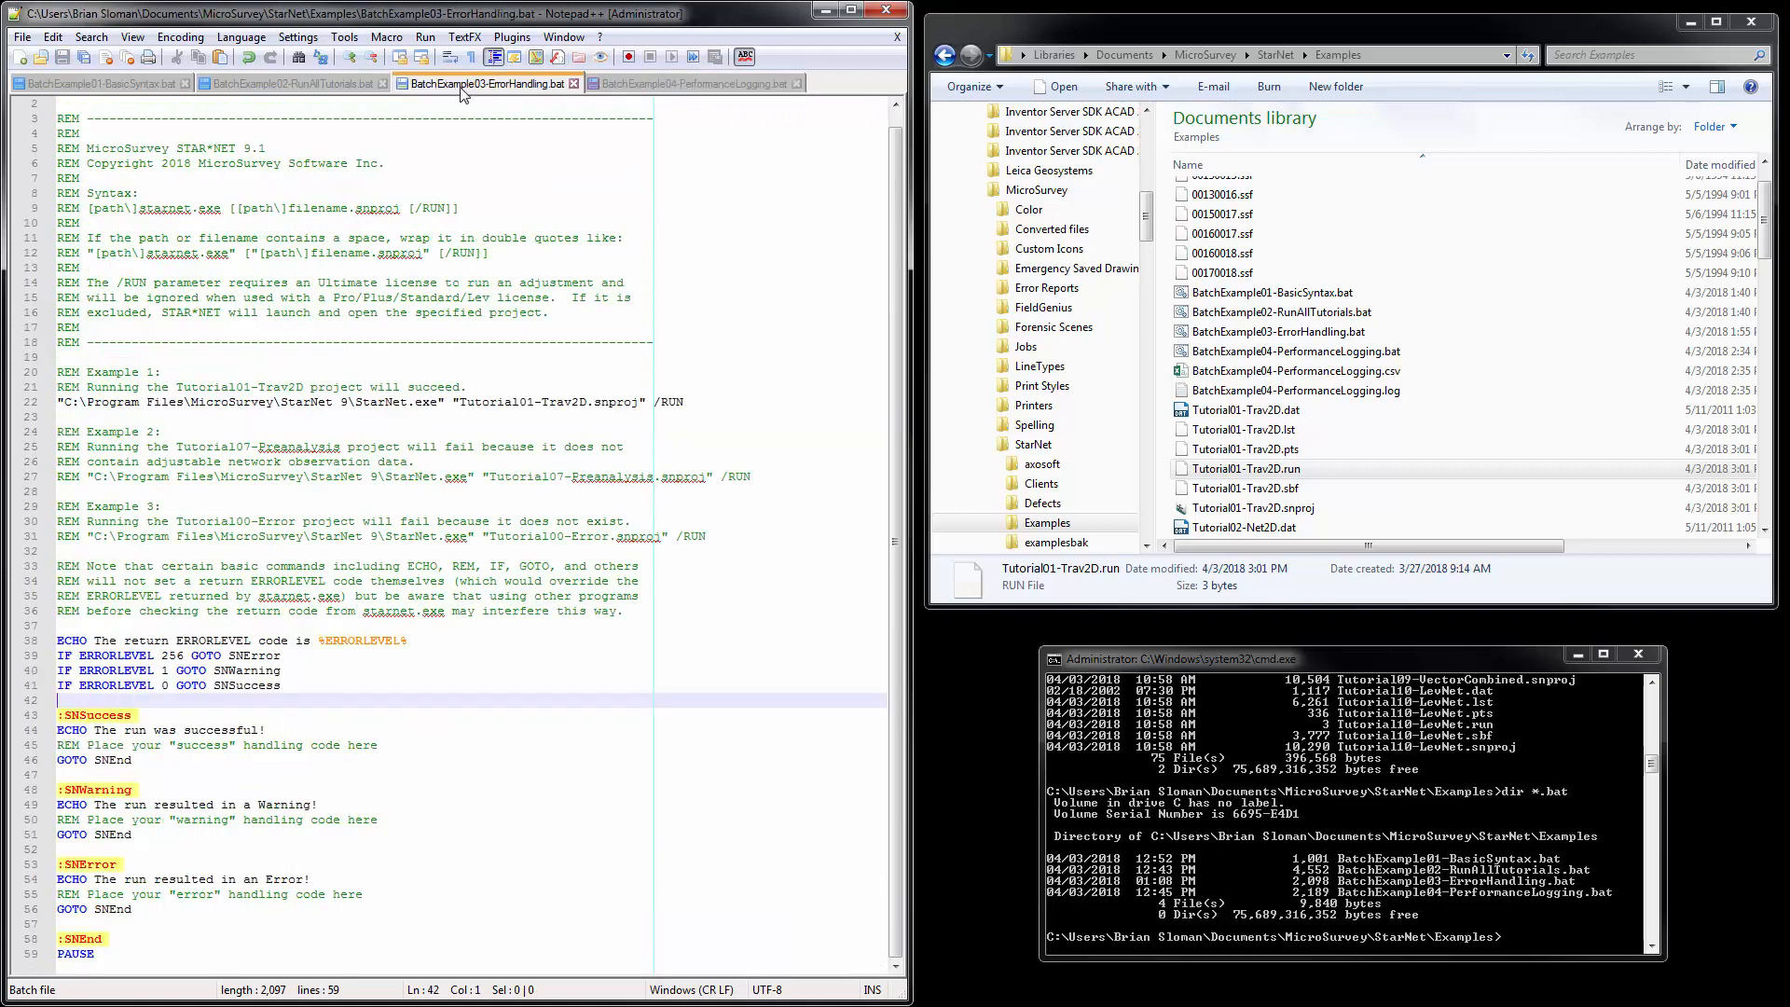
{"action": "mouse_move", "coordinate": [478, 88]}
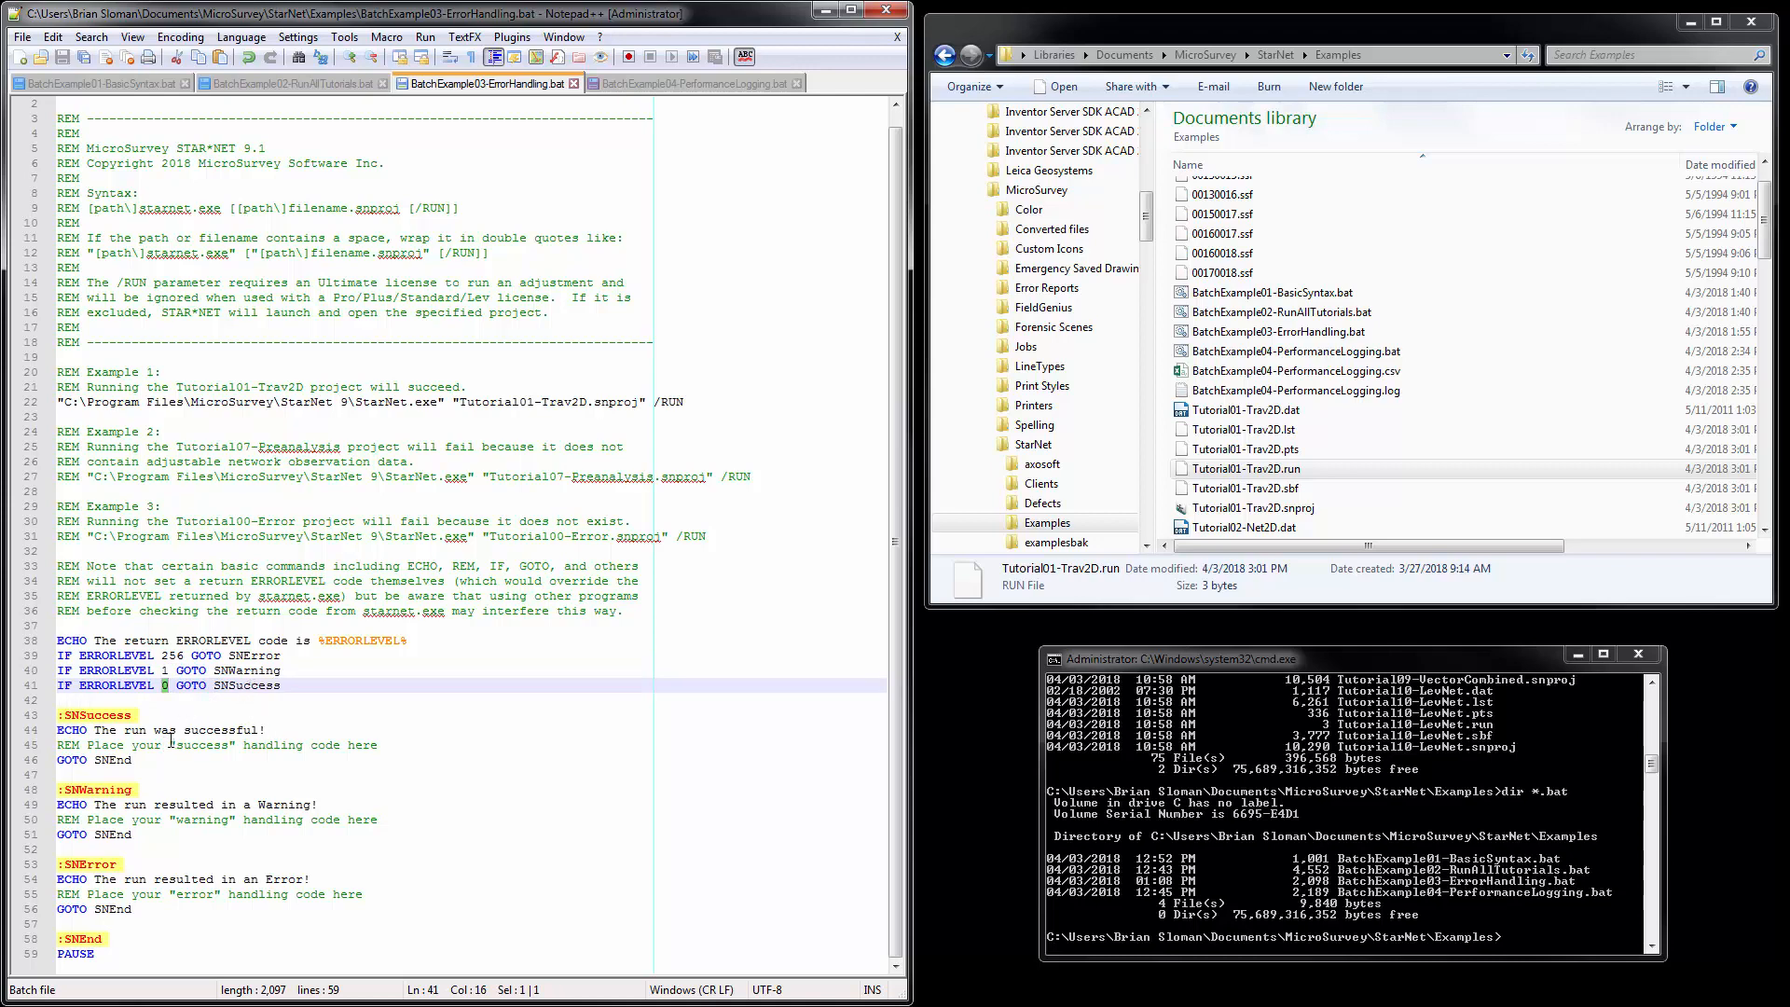
{"action": "mouse_move", "coordinate": [192, 737]}
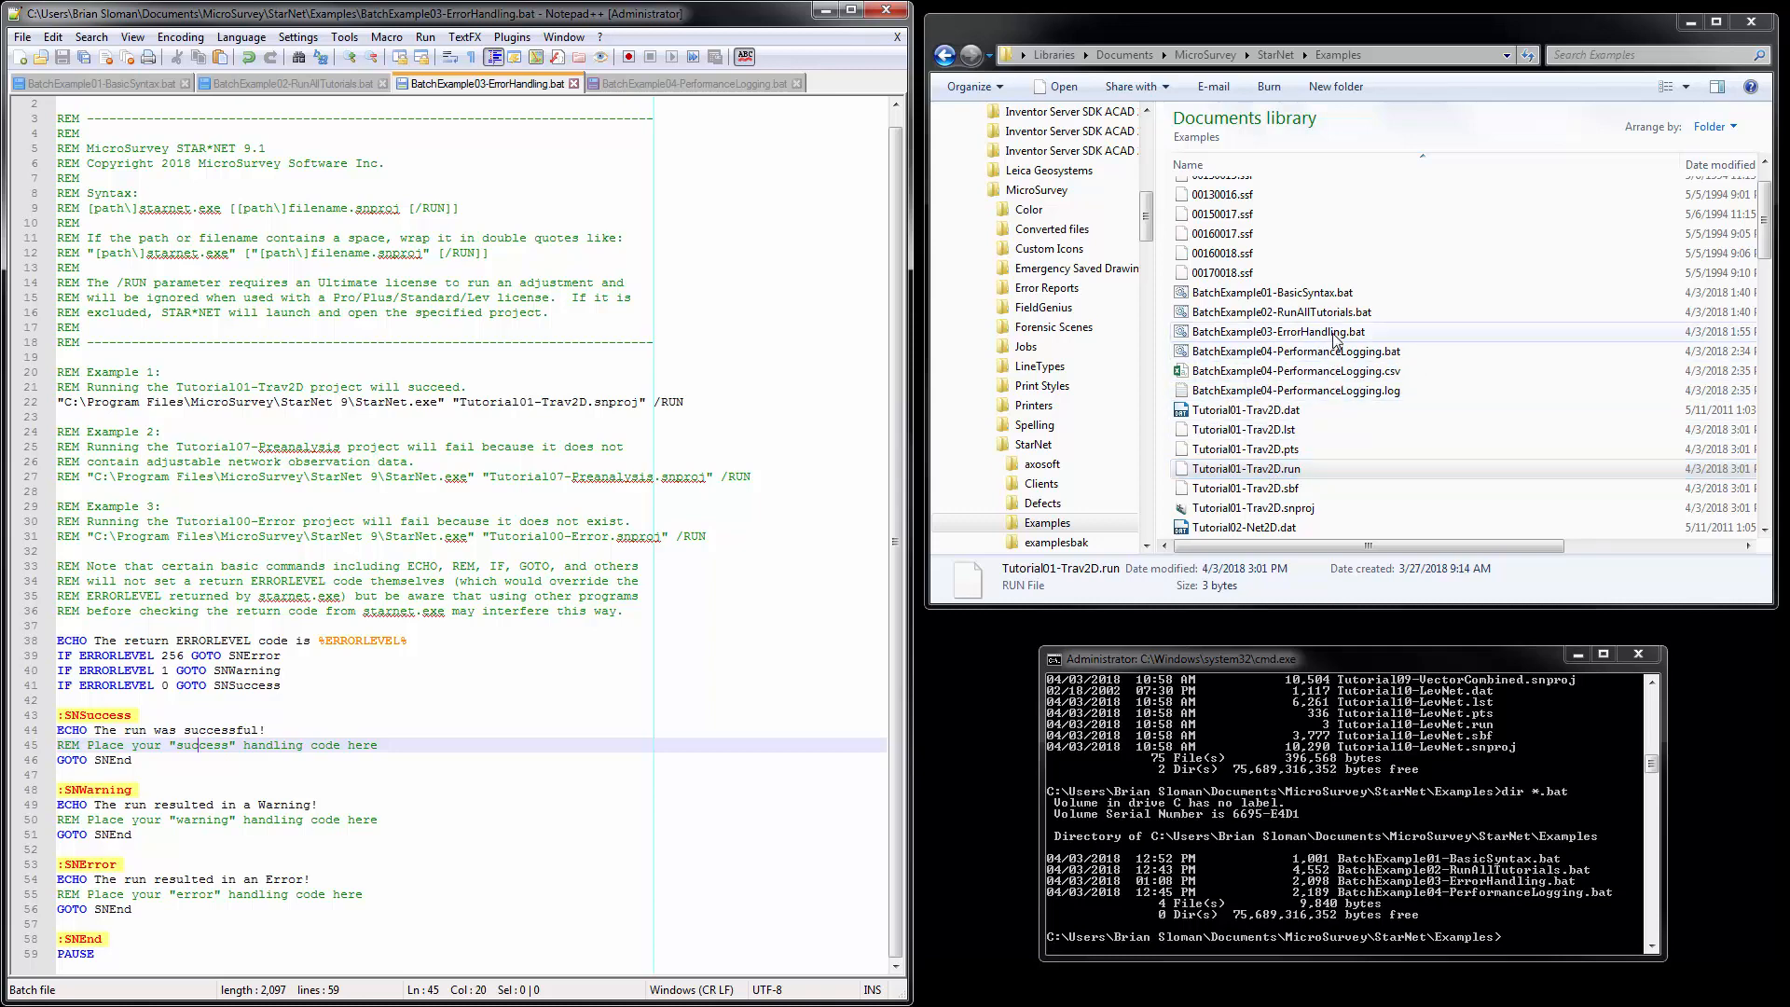
Run BatchExample03-ErrorHandling.bat on Tutorial01-Trav2D, getting ERRORLEVEL 0 and a success message.
{"action": "double_click", "coordinate": [1279, 331]}
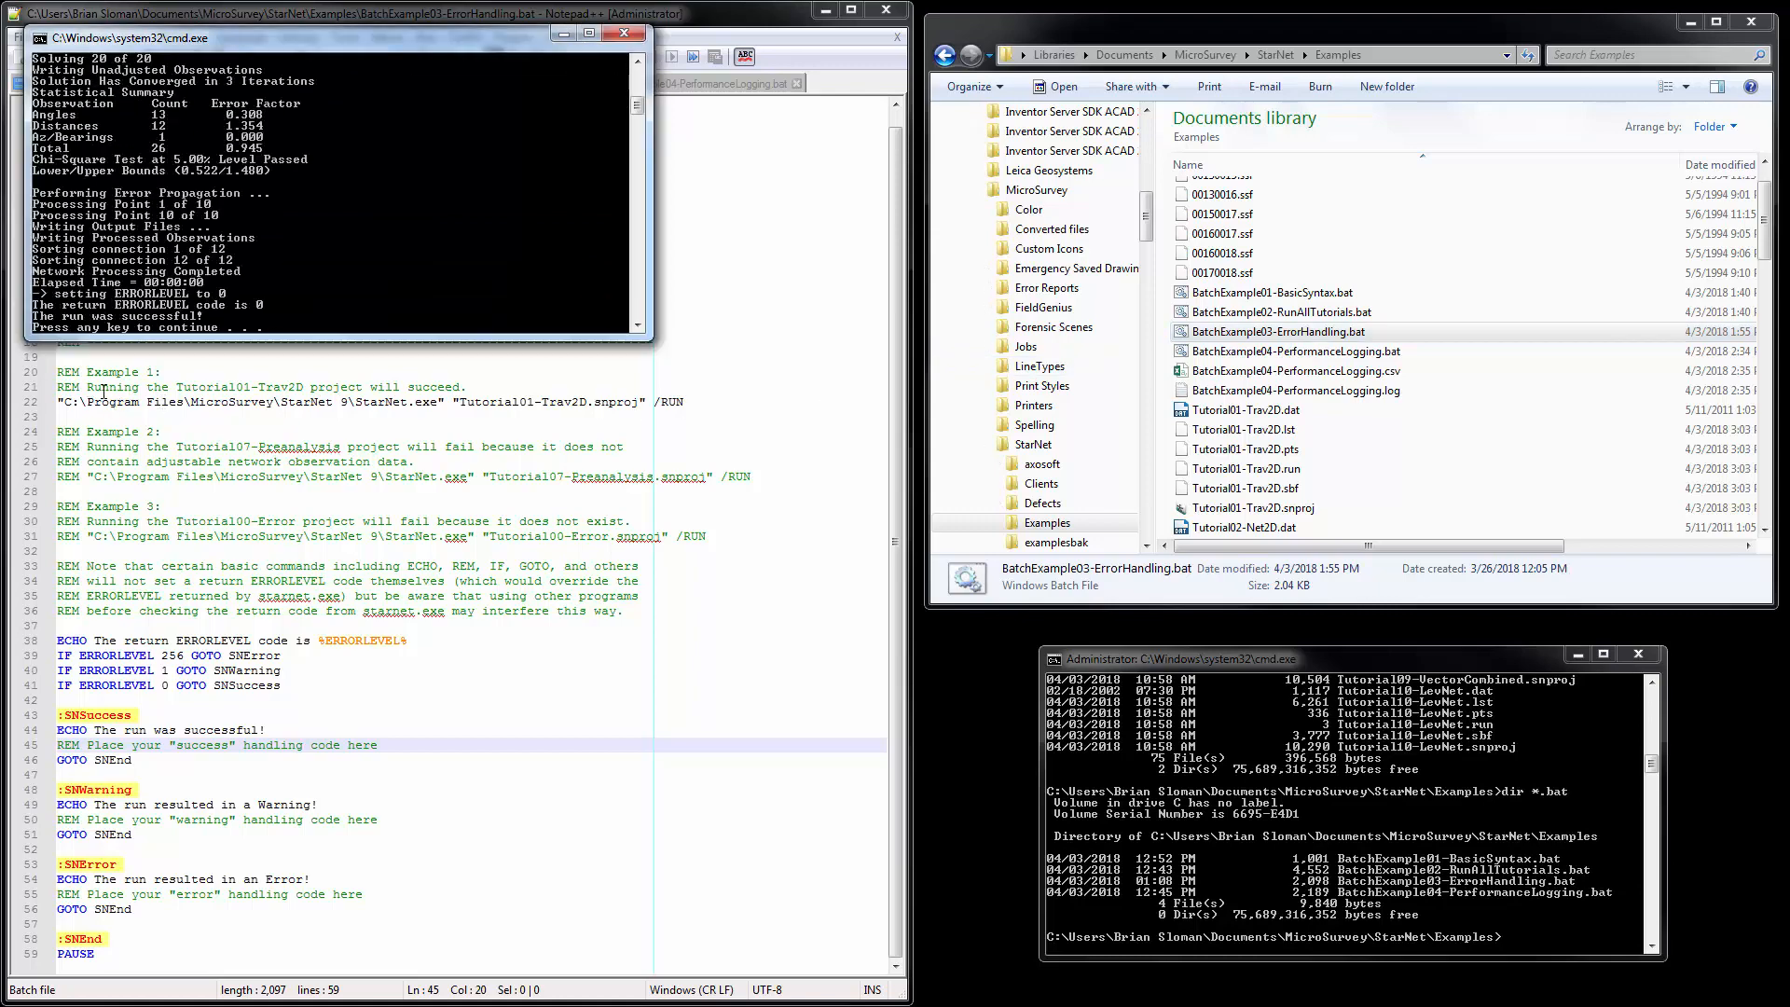
{"action": "mouse_move", "coordinate": [512, 398]}
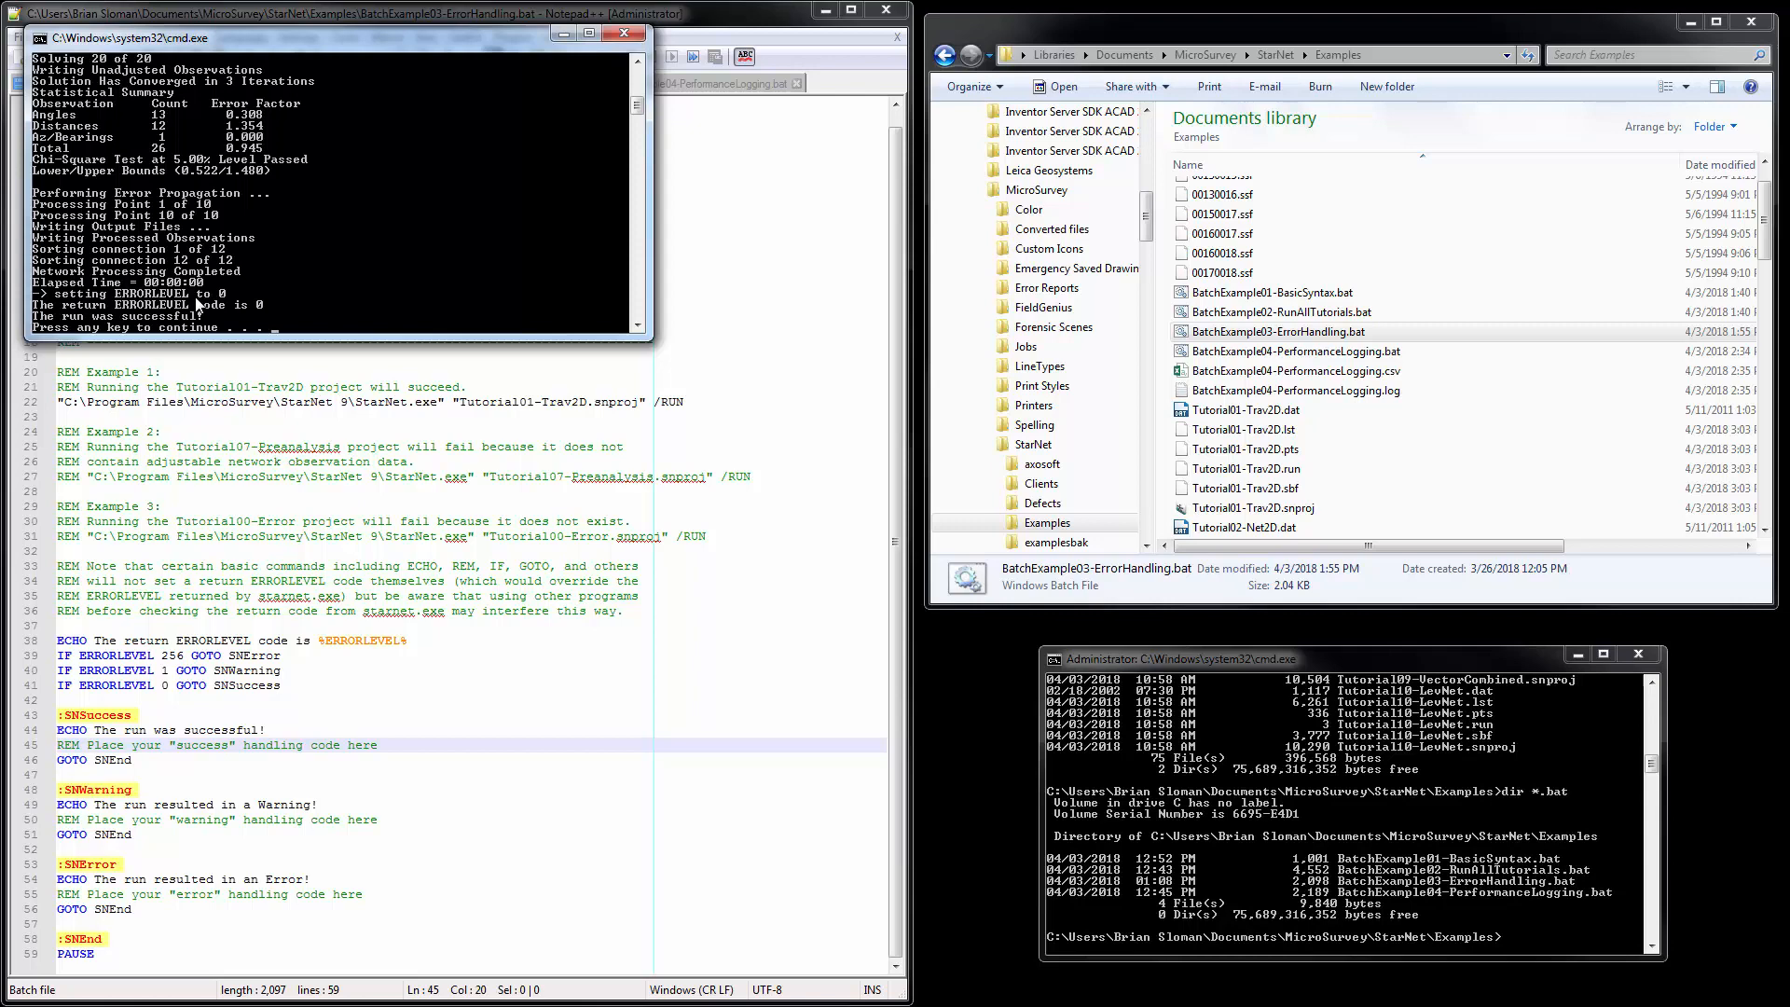
{"action": "mouse_move", "coordinate": [194, 669]}
{"action": "type", "text": "REM "}
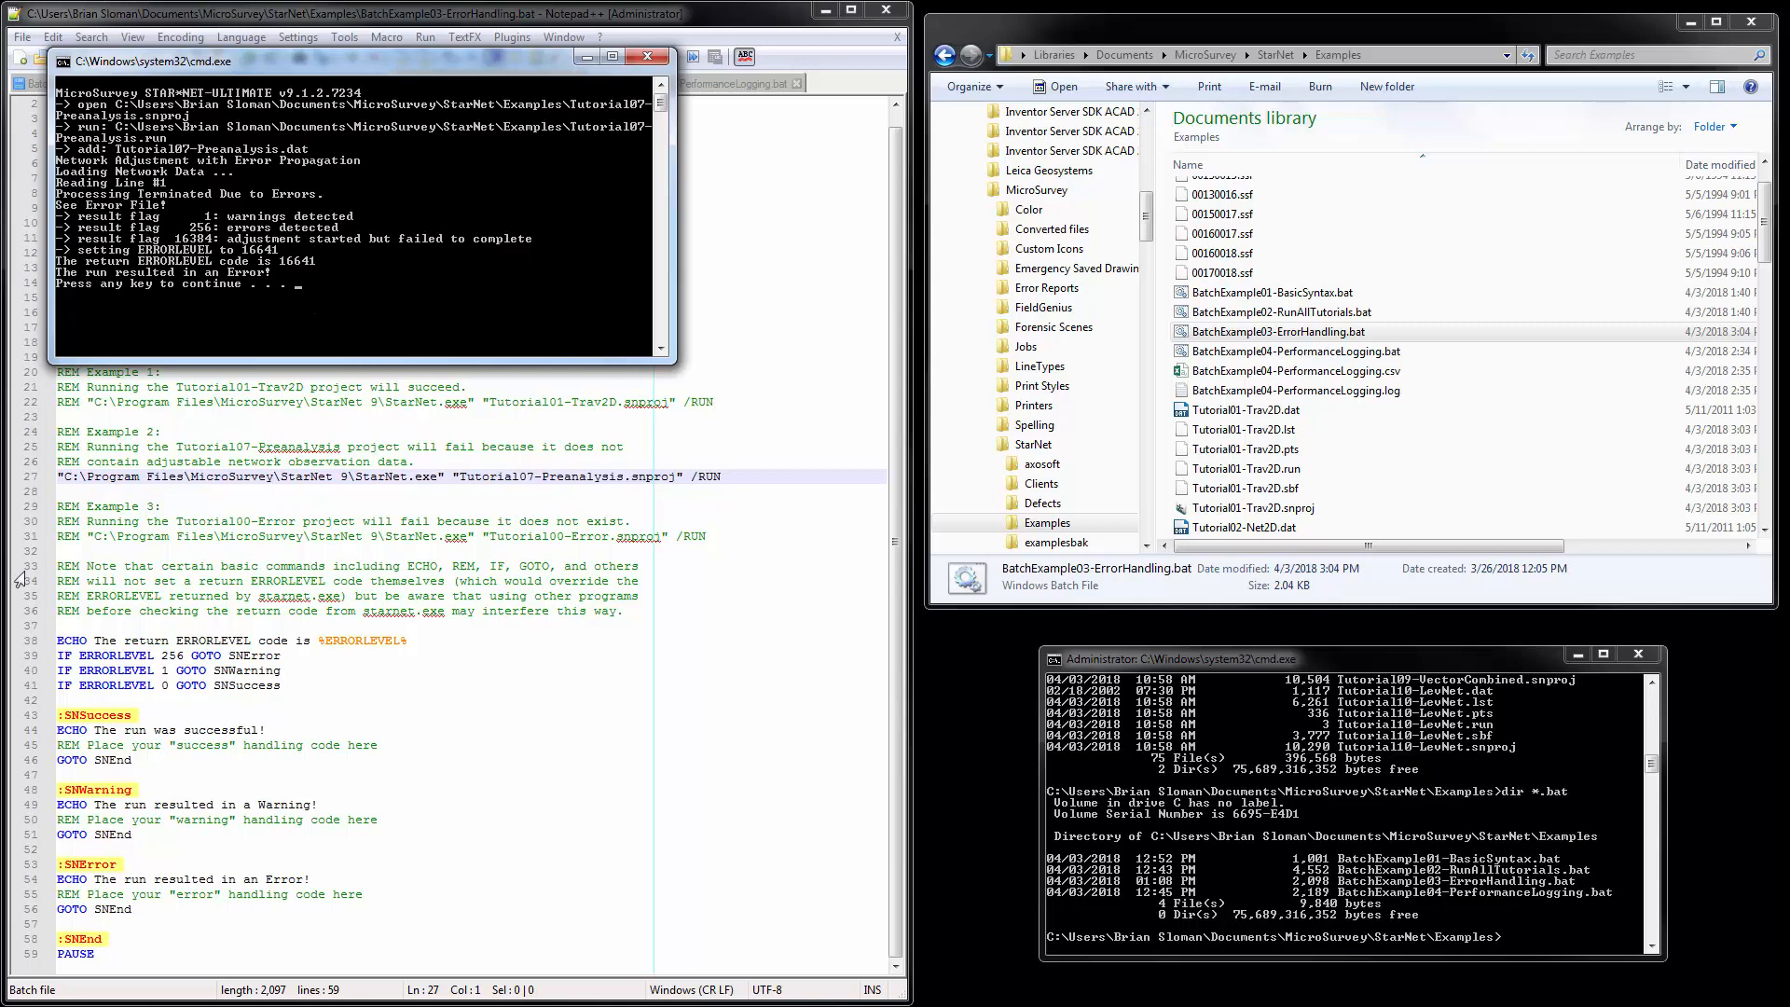
{"action": "mouse_move", "coordinate": [197, 290]}
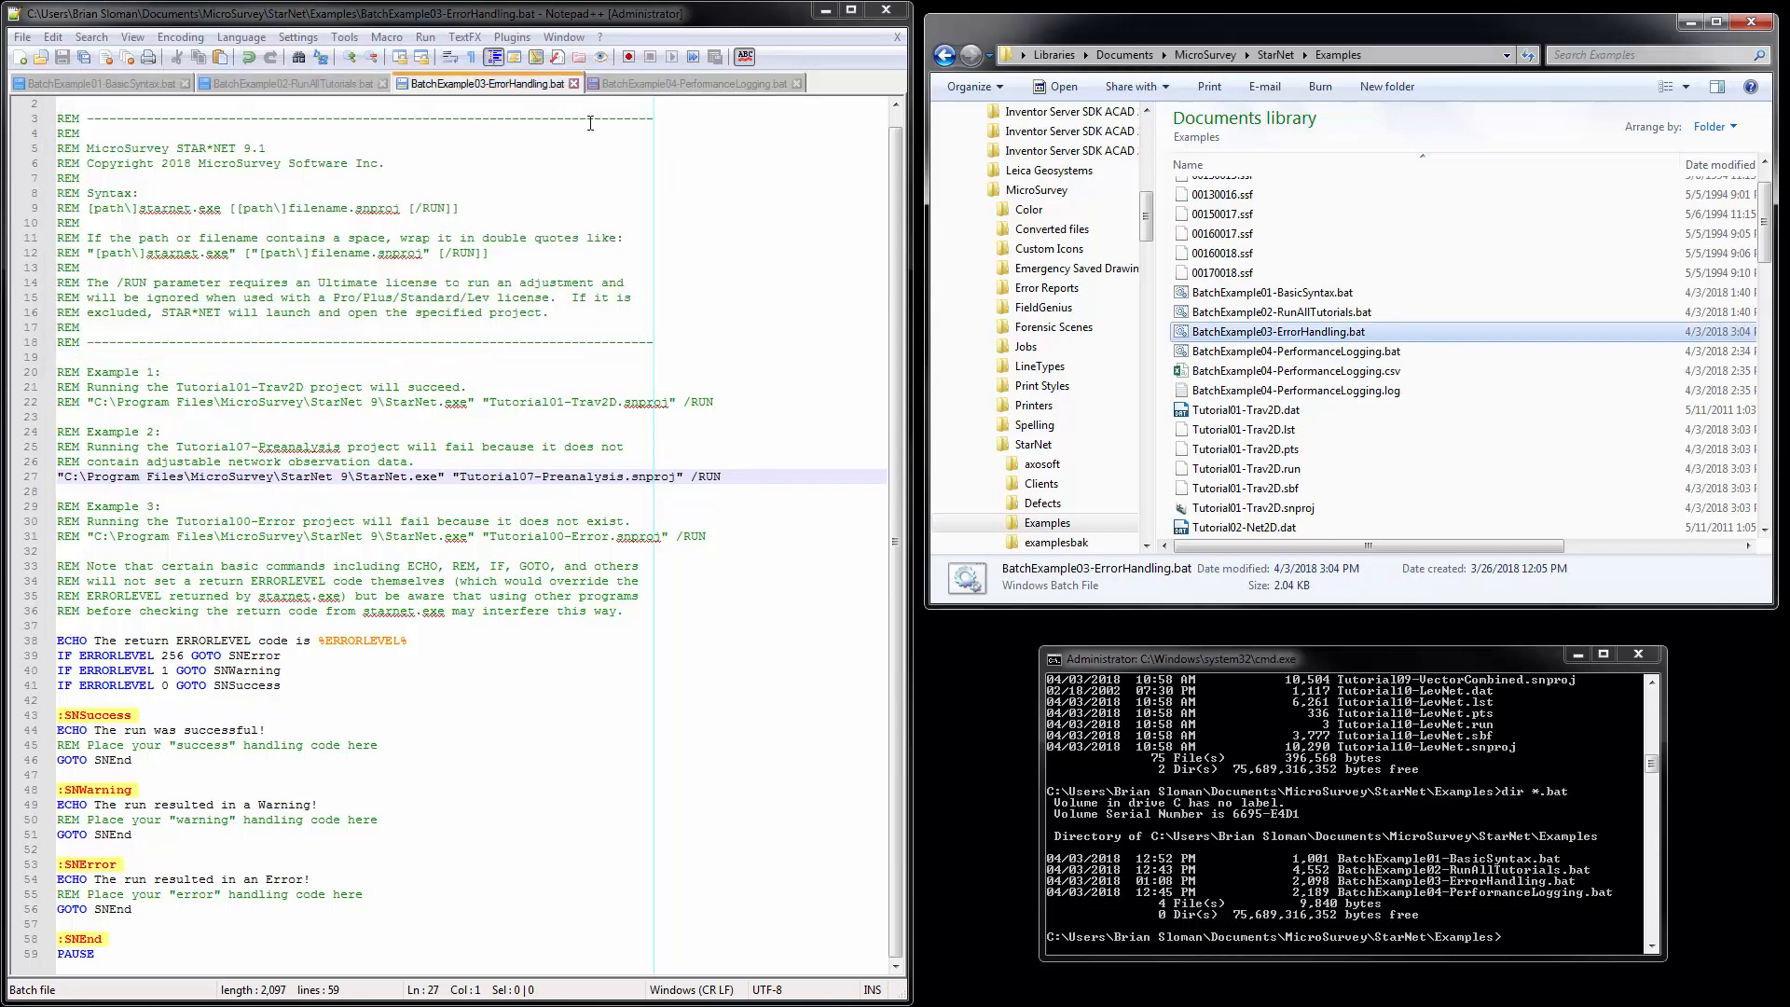
Display BatchExample04-PerformanceLogging.bat to review its CALL :RunOne lines for each tutorial.
{"action": "left_click", "coordinate": [690, 83]}
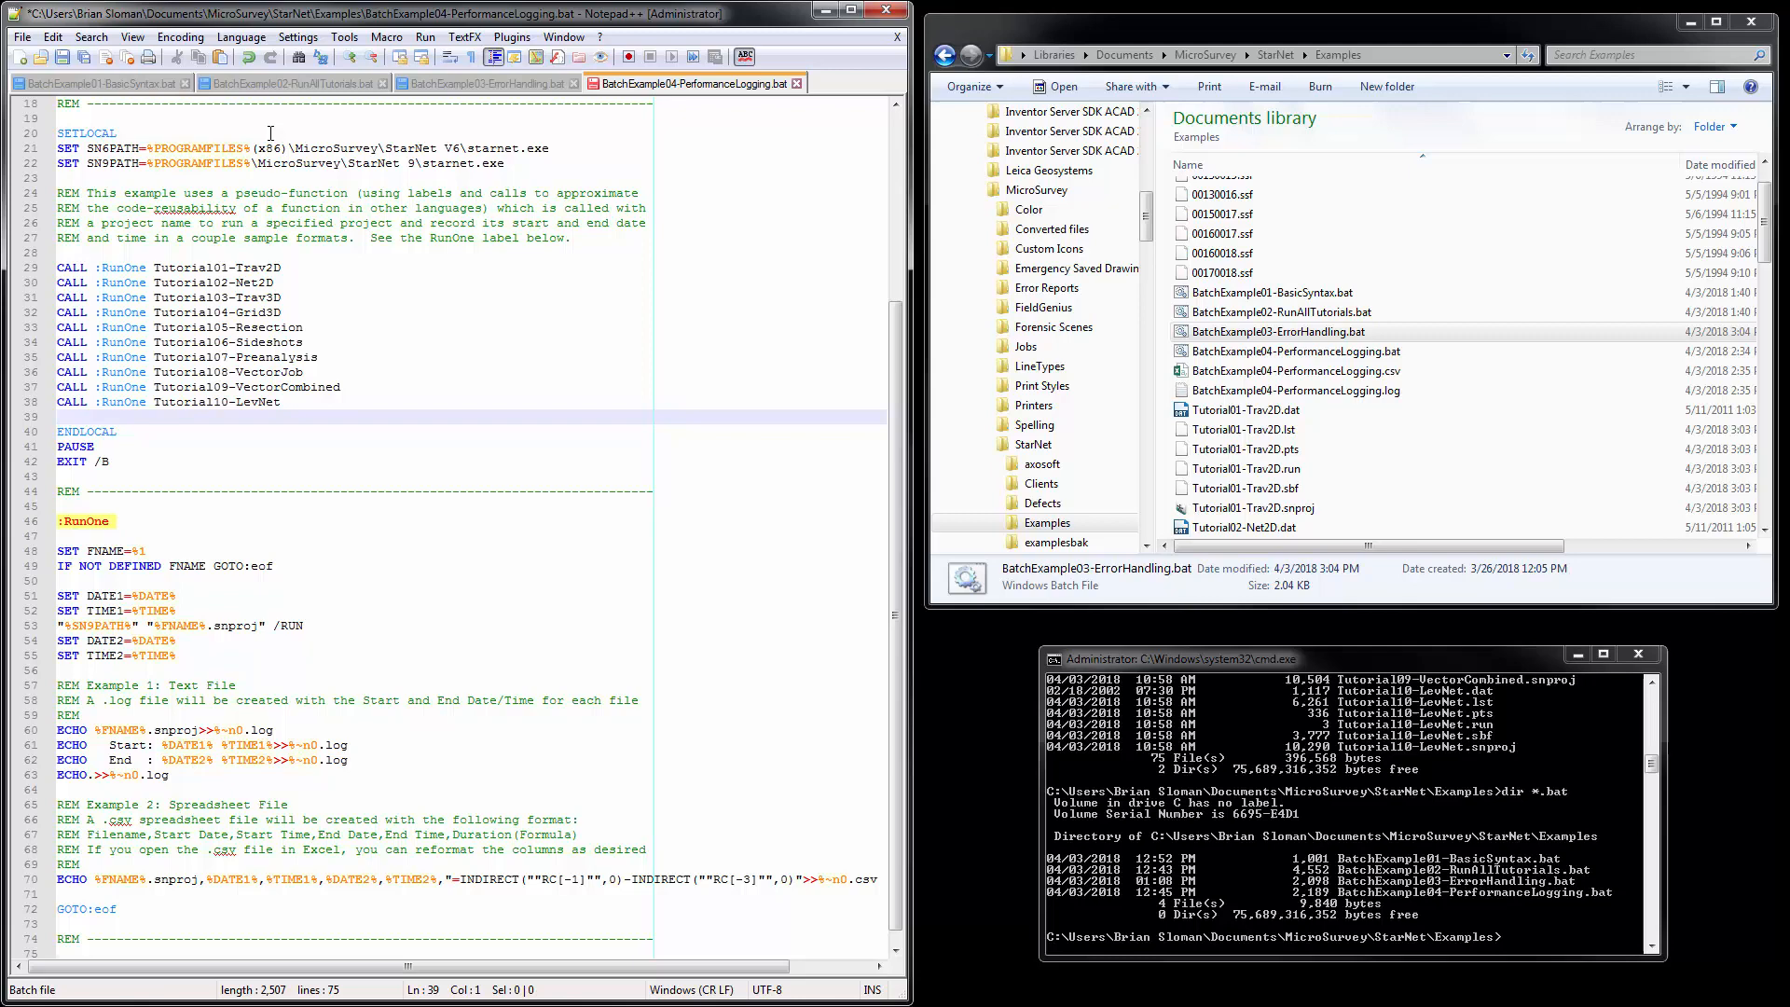
{"action": "mouse_move", "coordinate": [146, 228]}
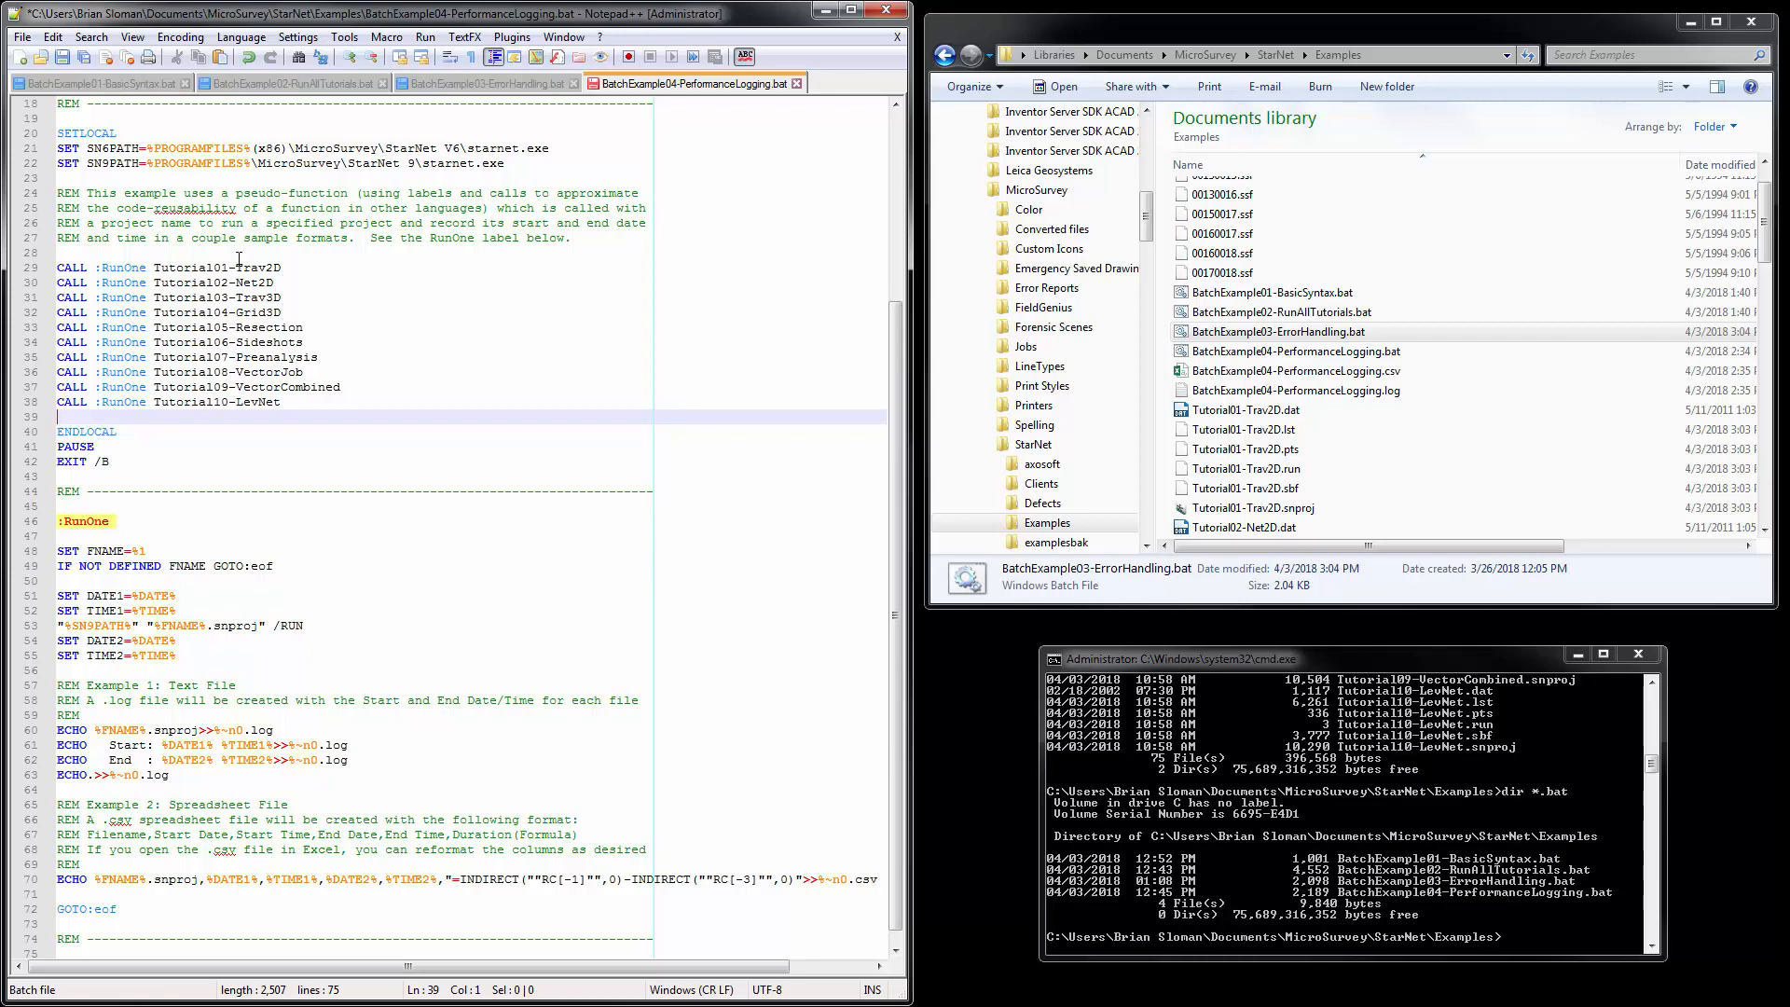
{"action": "mouse_move", "coordinate": [177, 266]}
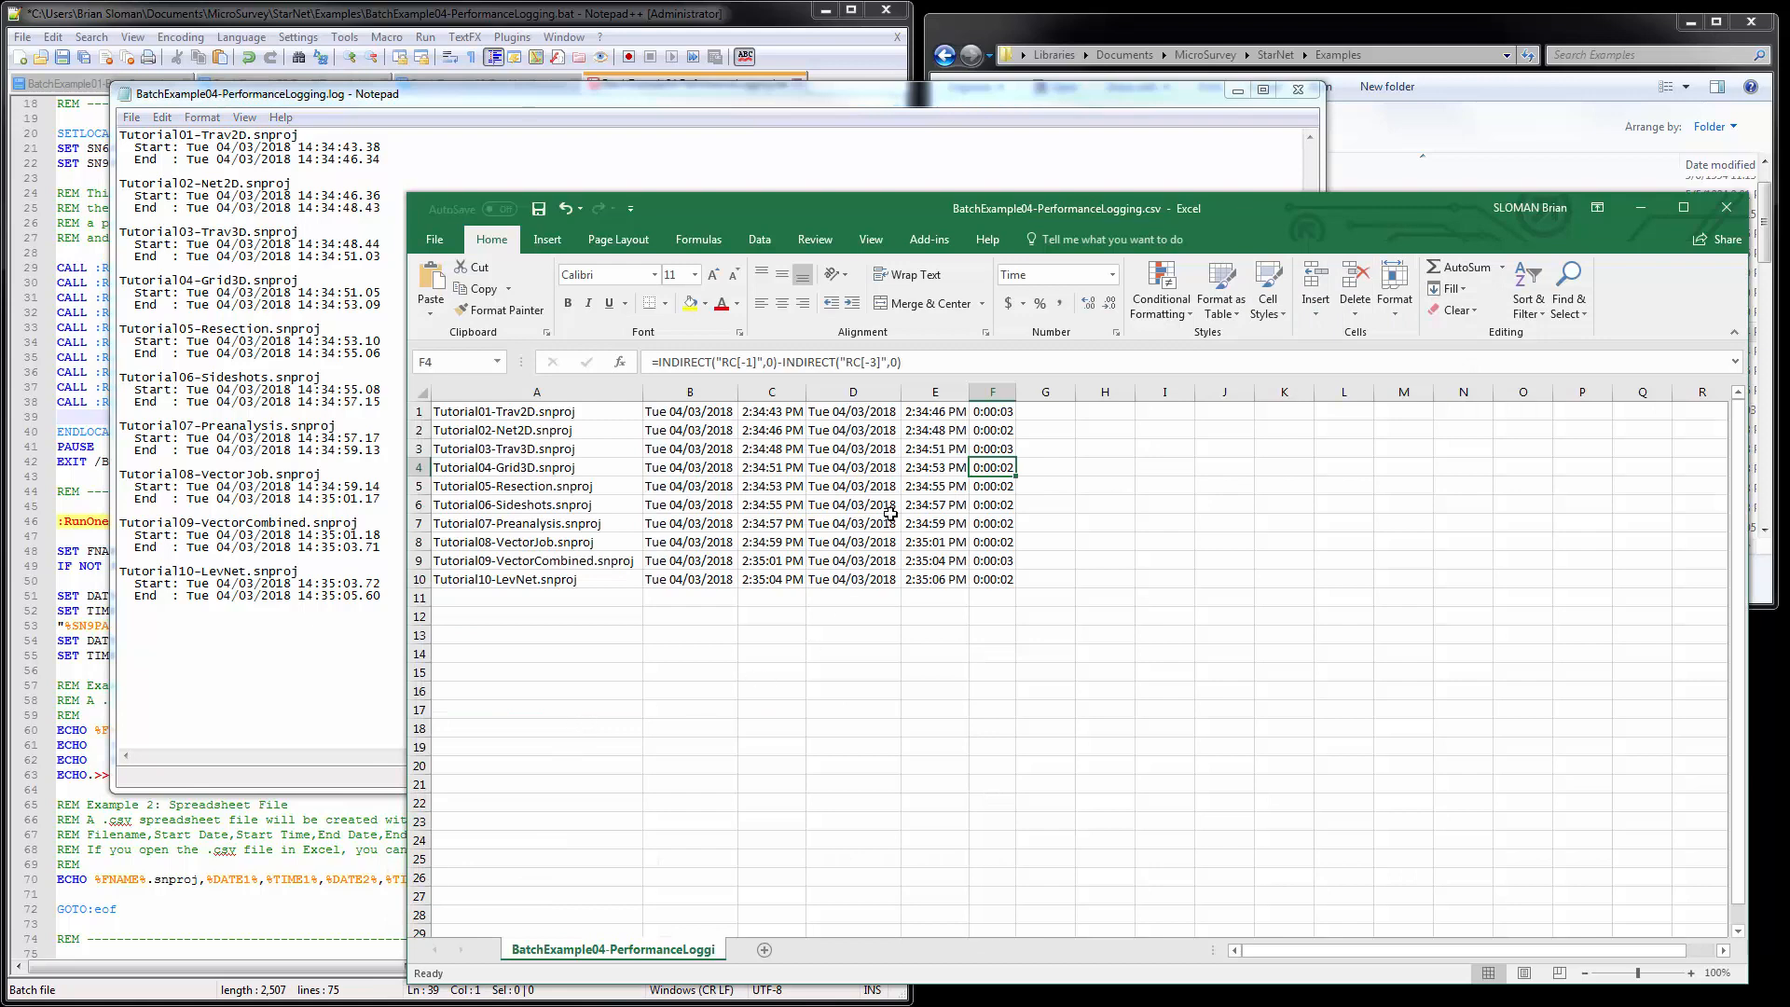
{"action": "mouse_move", "coordinate": [471, 515]}
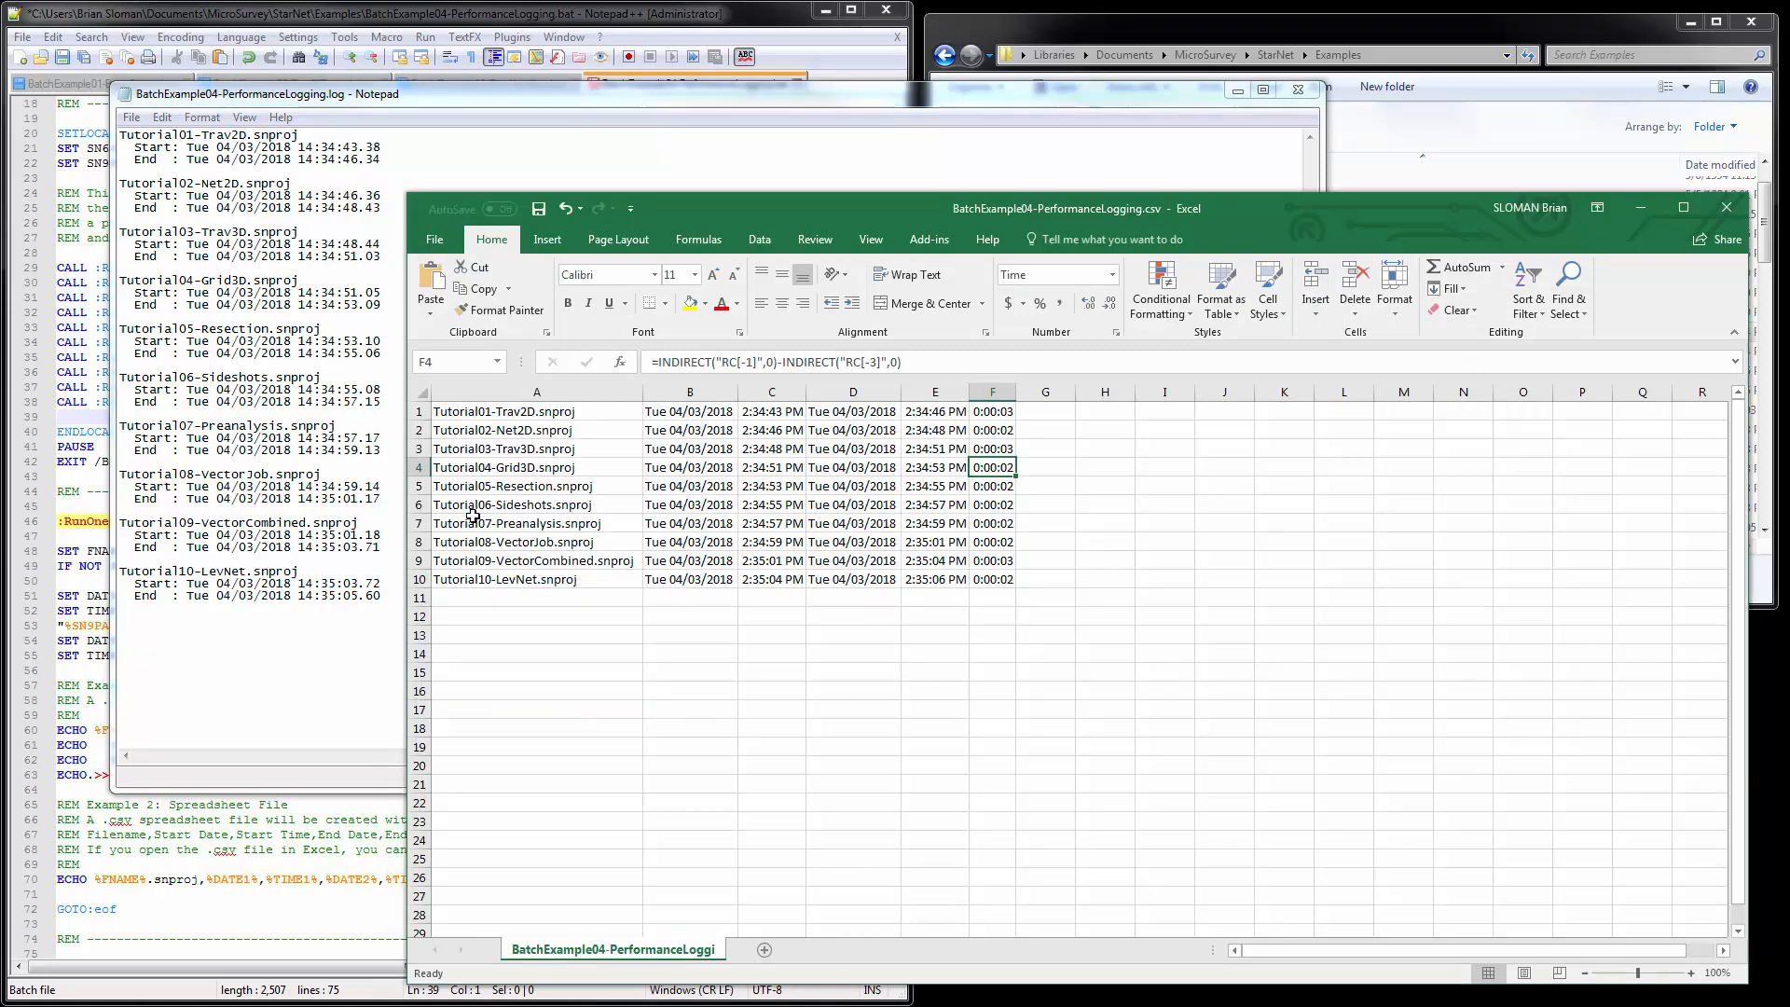
{"action": "mouse_move", "coordinate": [910, 483]}
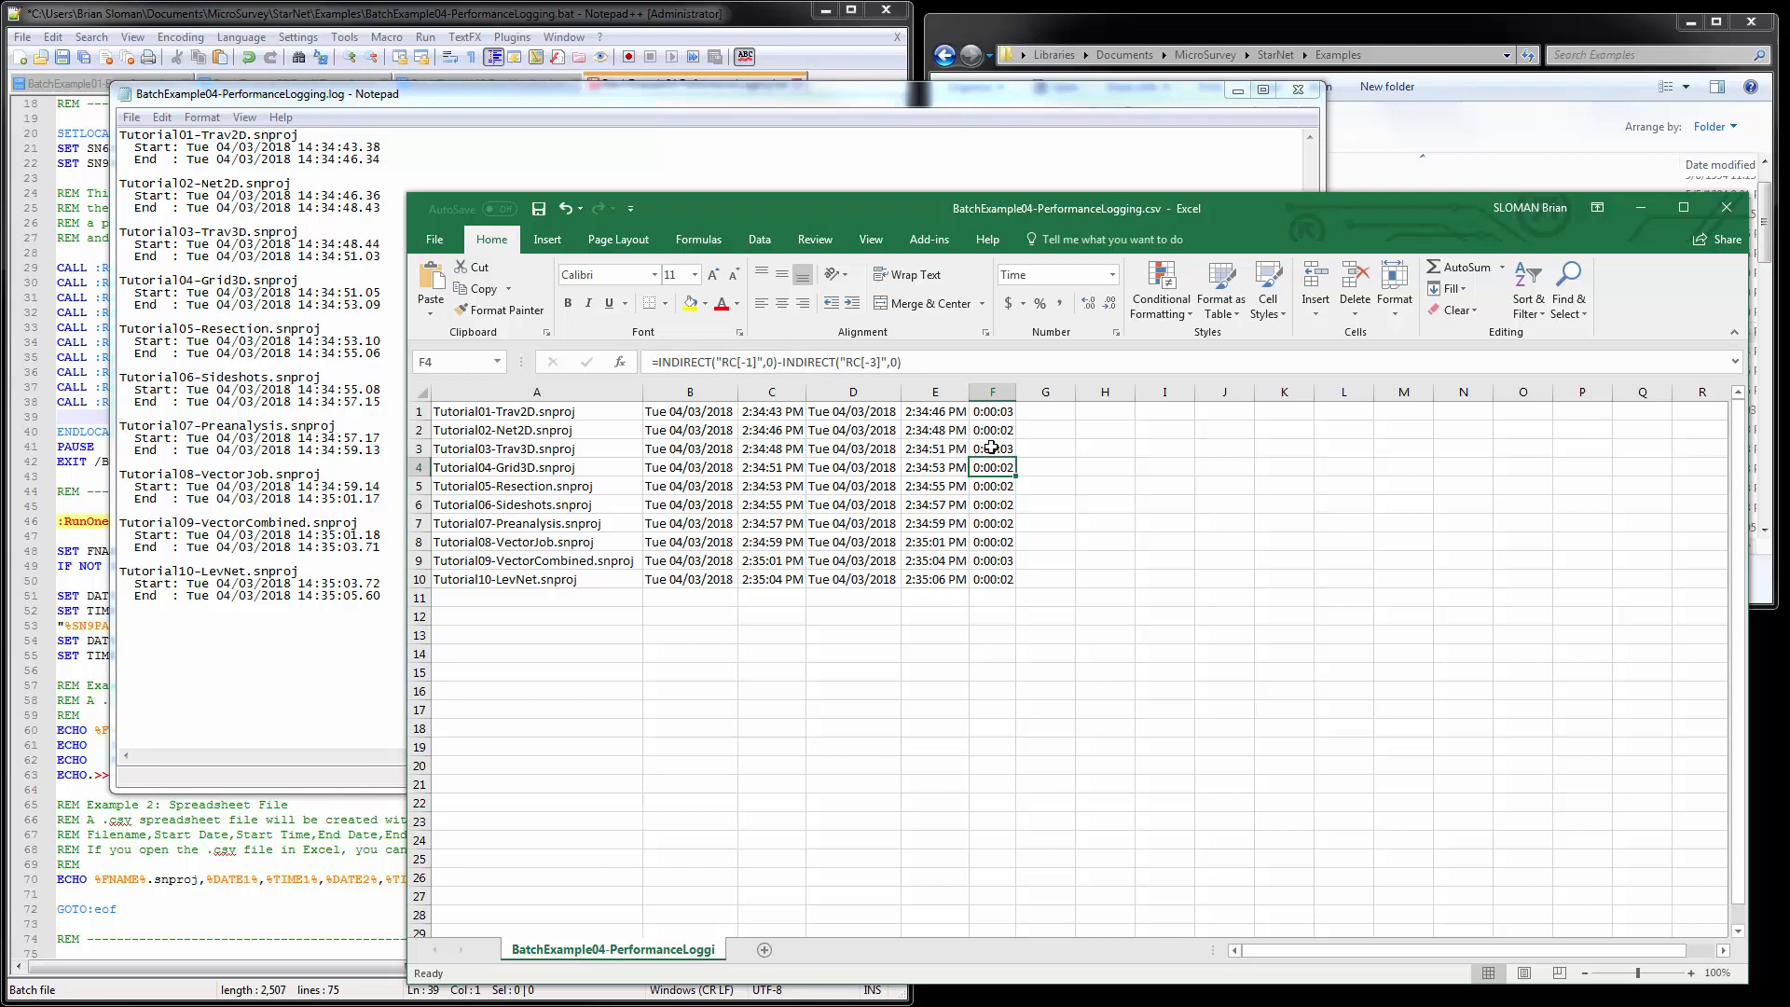
{"action": "mouse_move", "coordinate": [925, 467]}
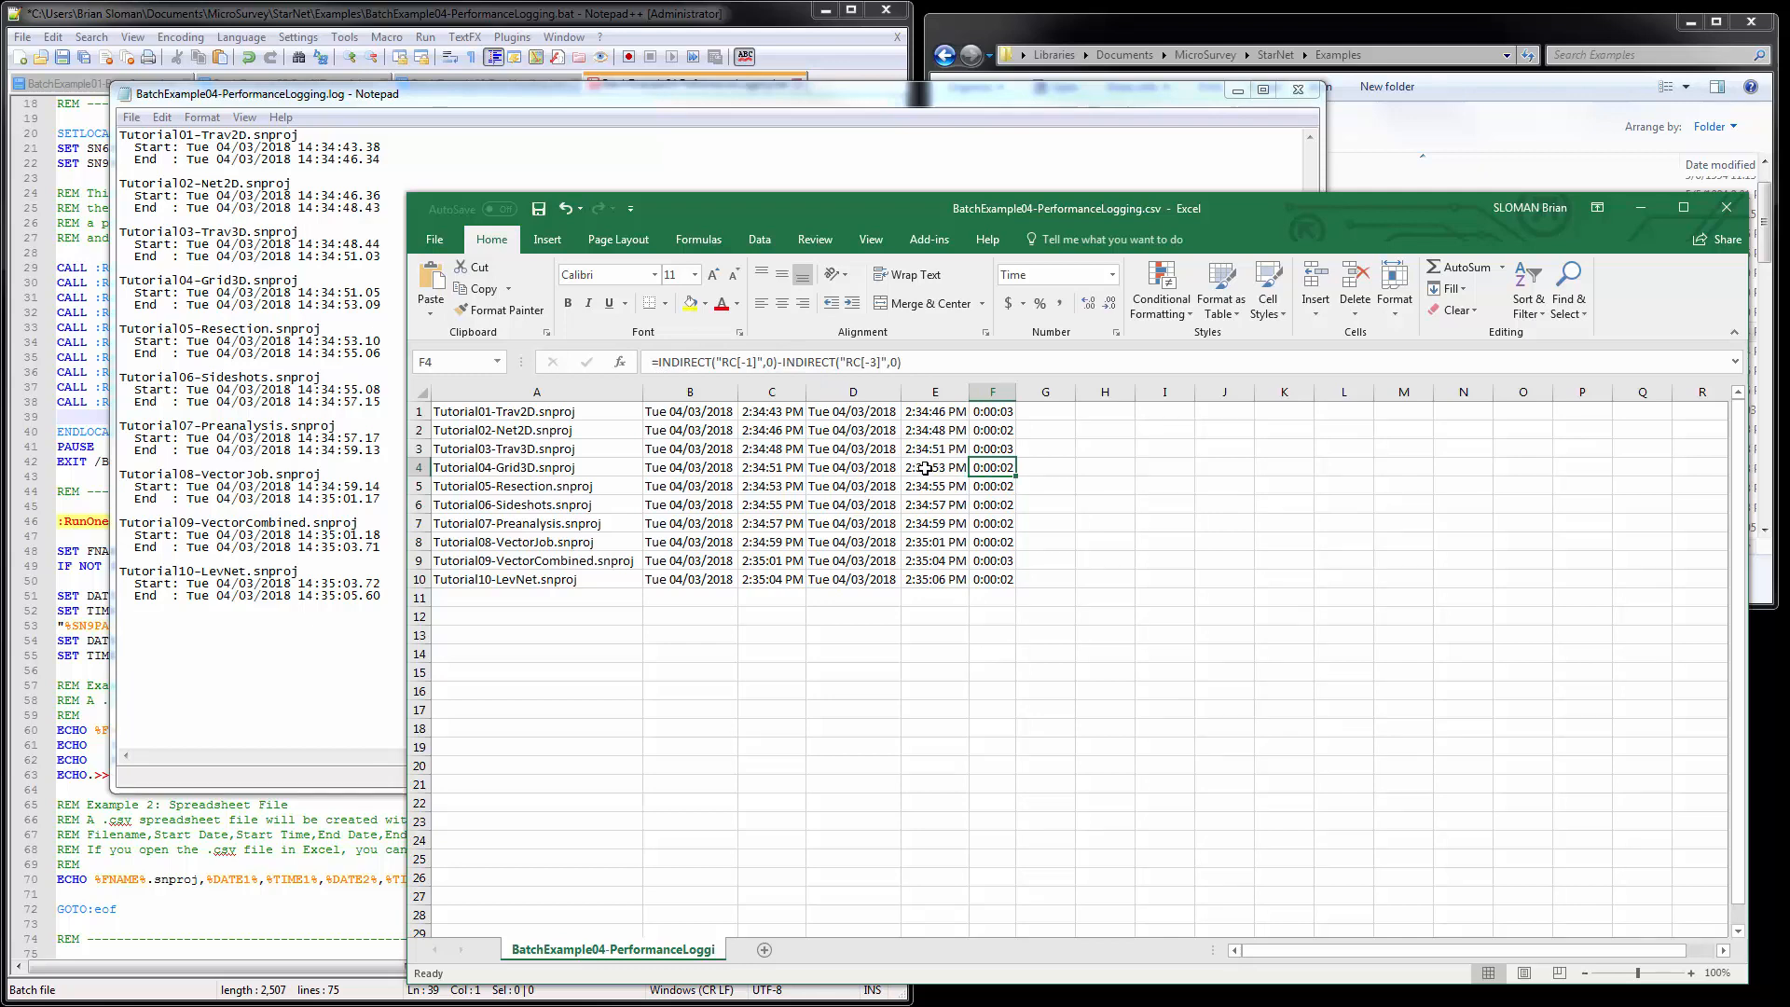